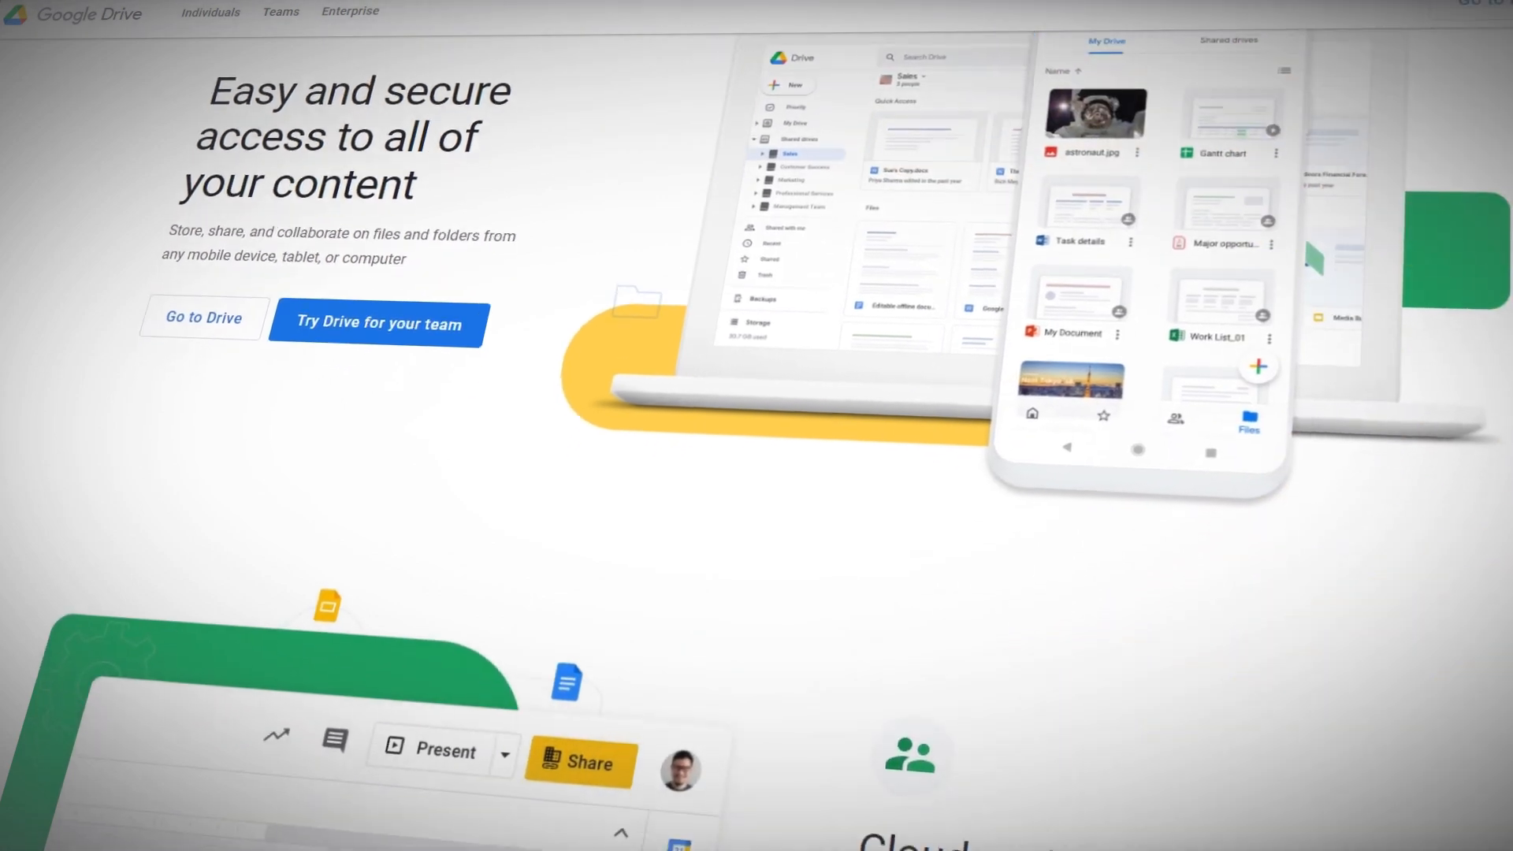
Go from the Google Drive product page into Drive, toward My Drive > Files To Transfer.
scroll(down, 3)
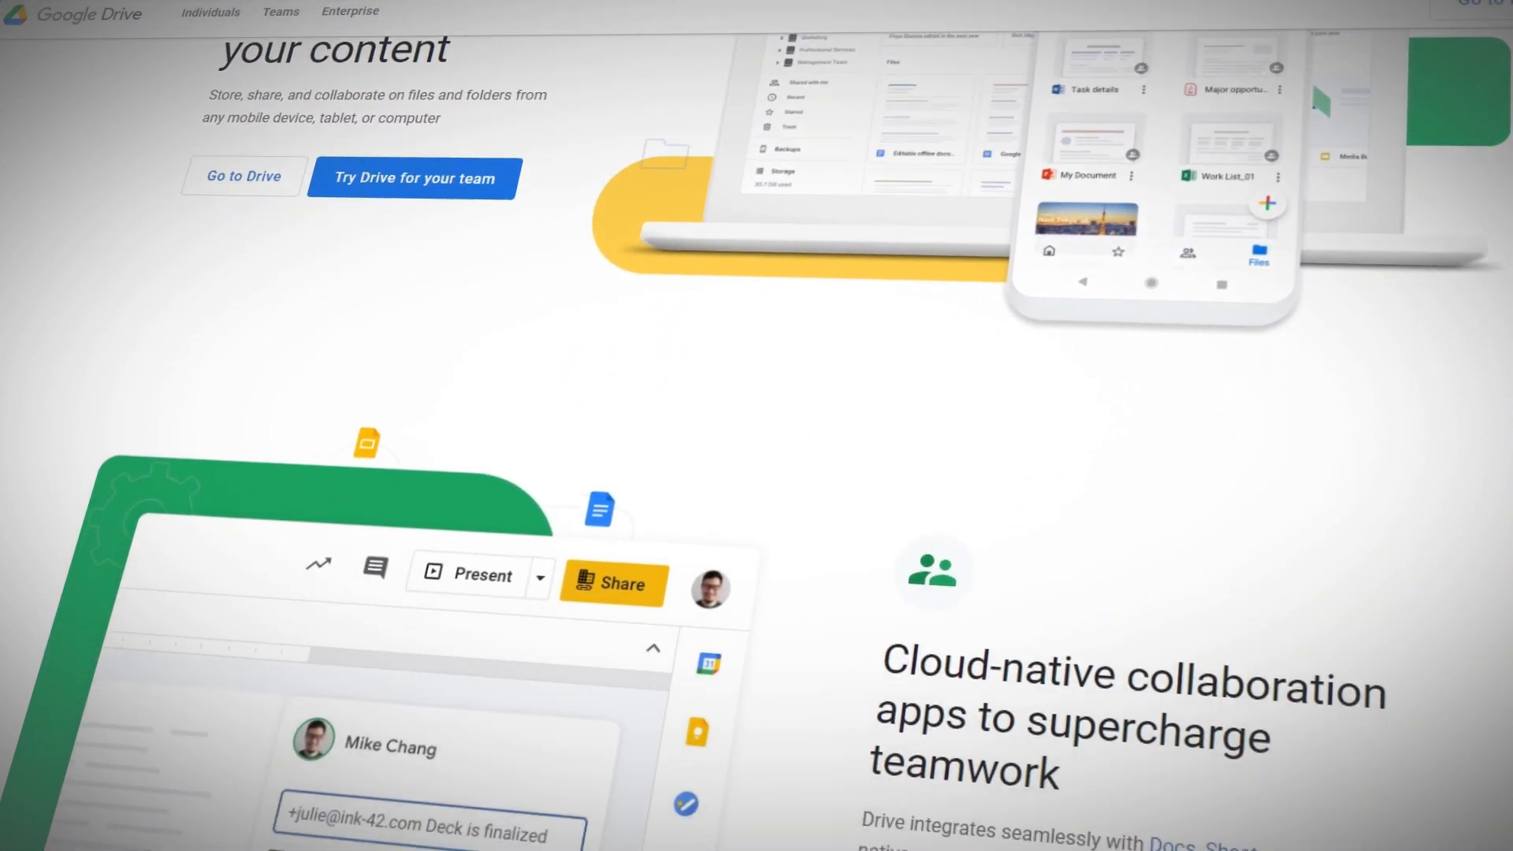
scroll(down, 3)
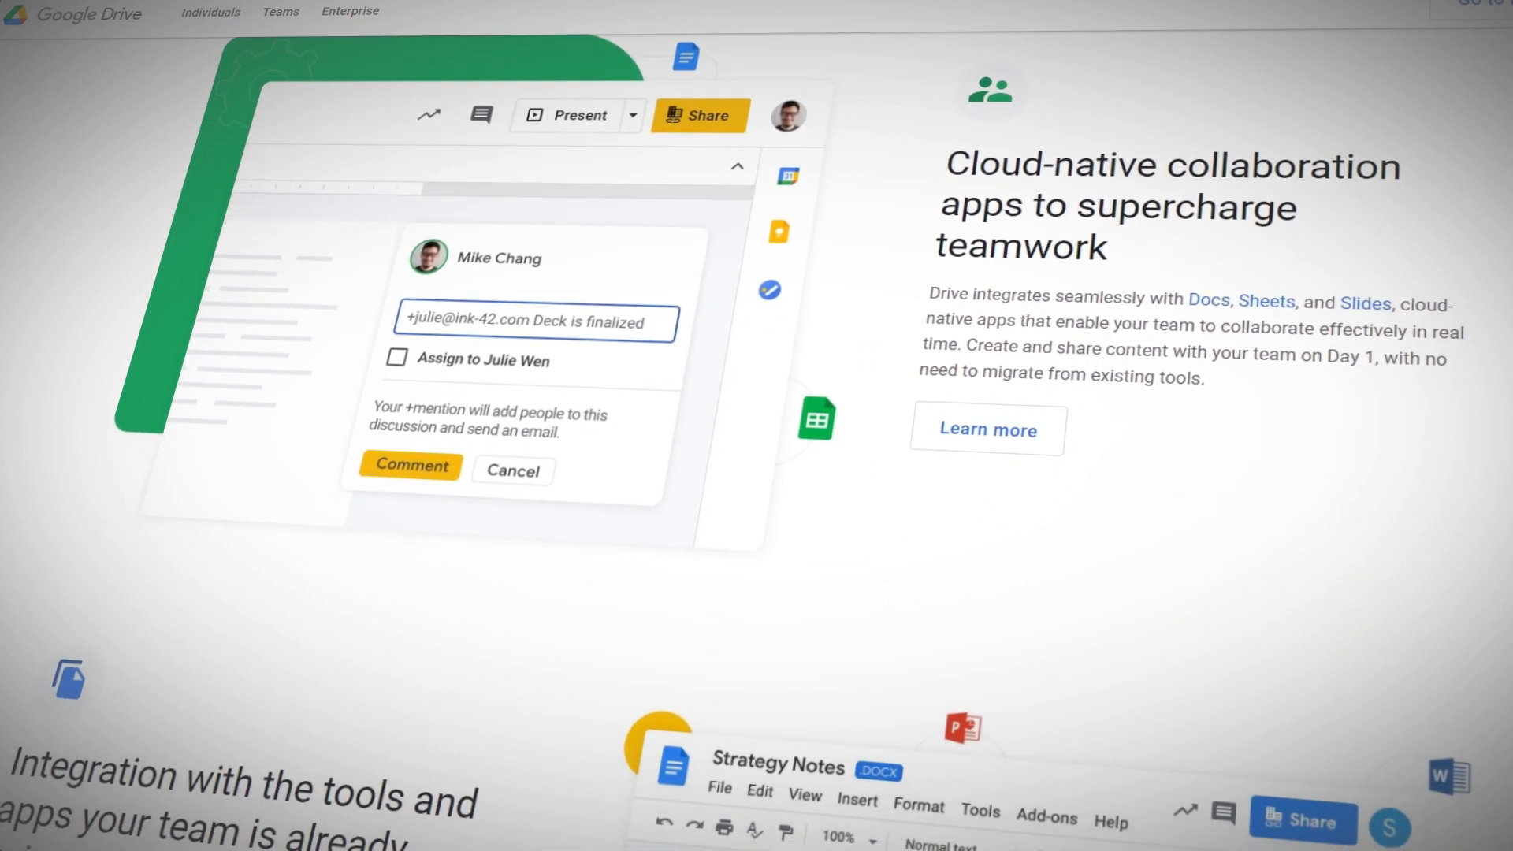
scroll(down, 3)
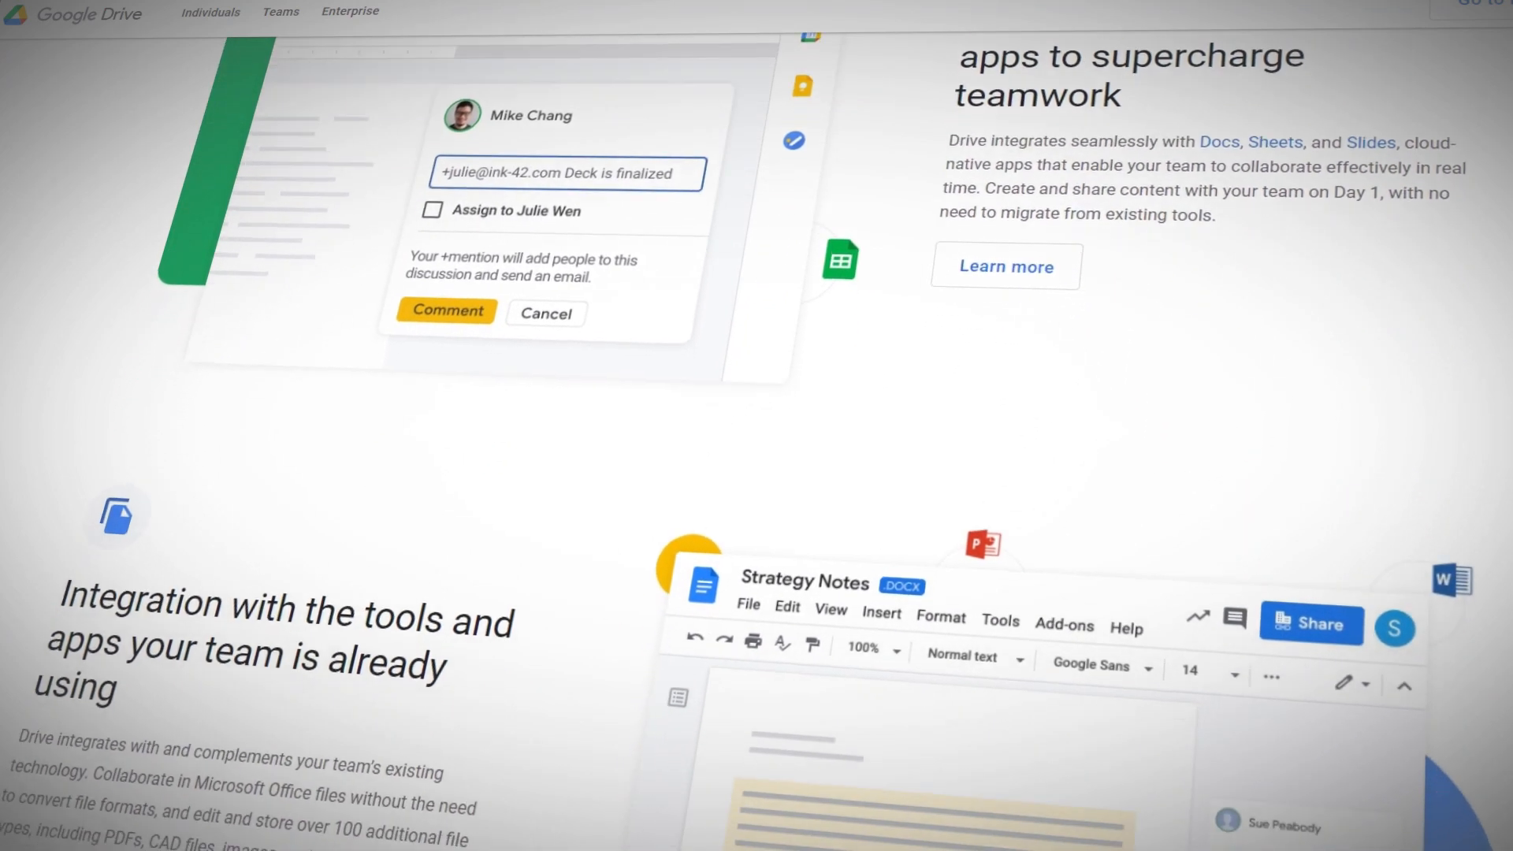
scroll(down, 3)
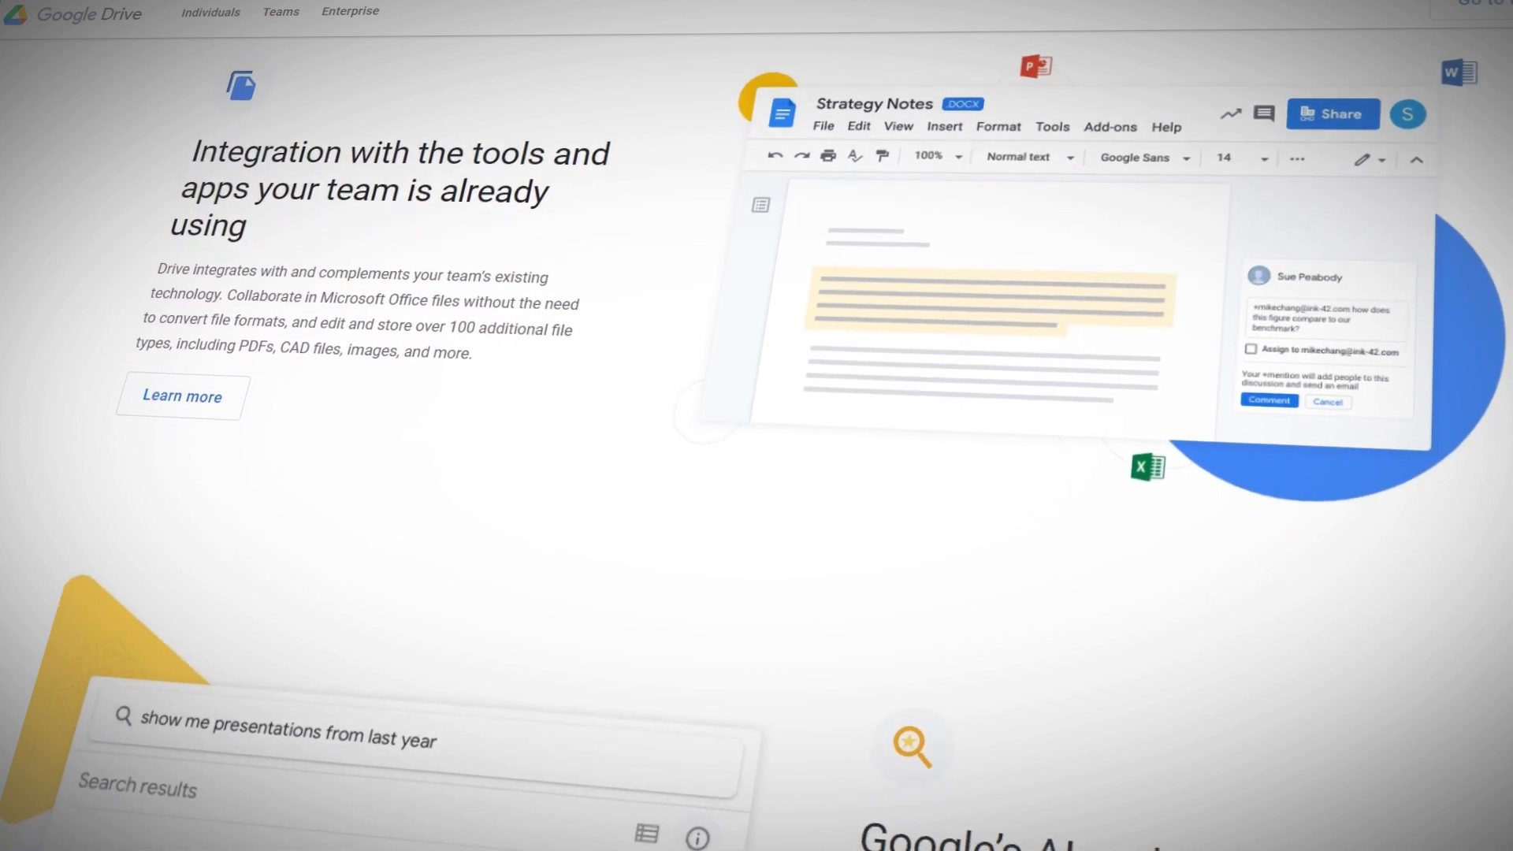
scroll(down, 3)
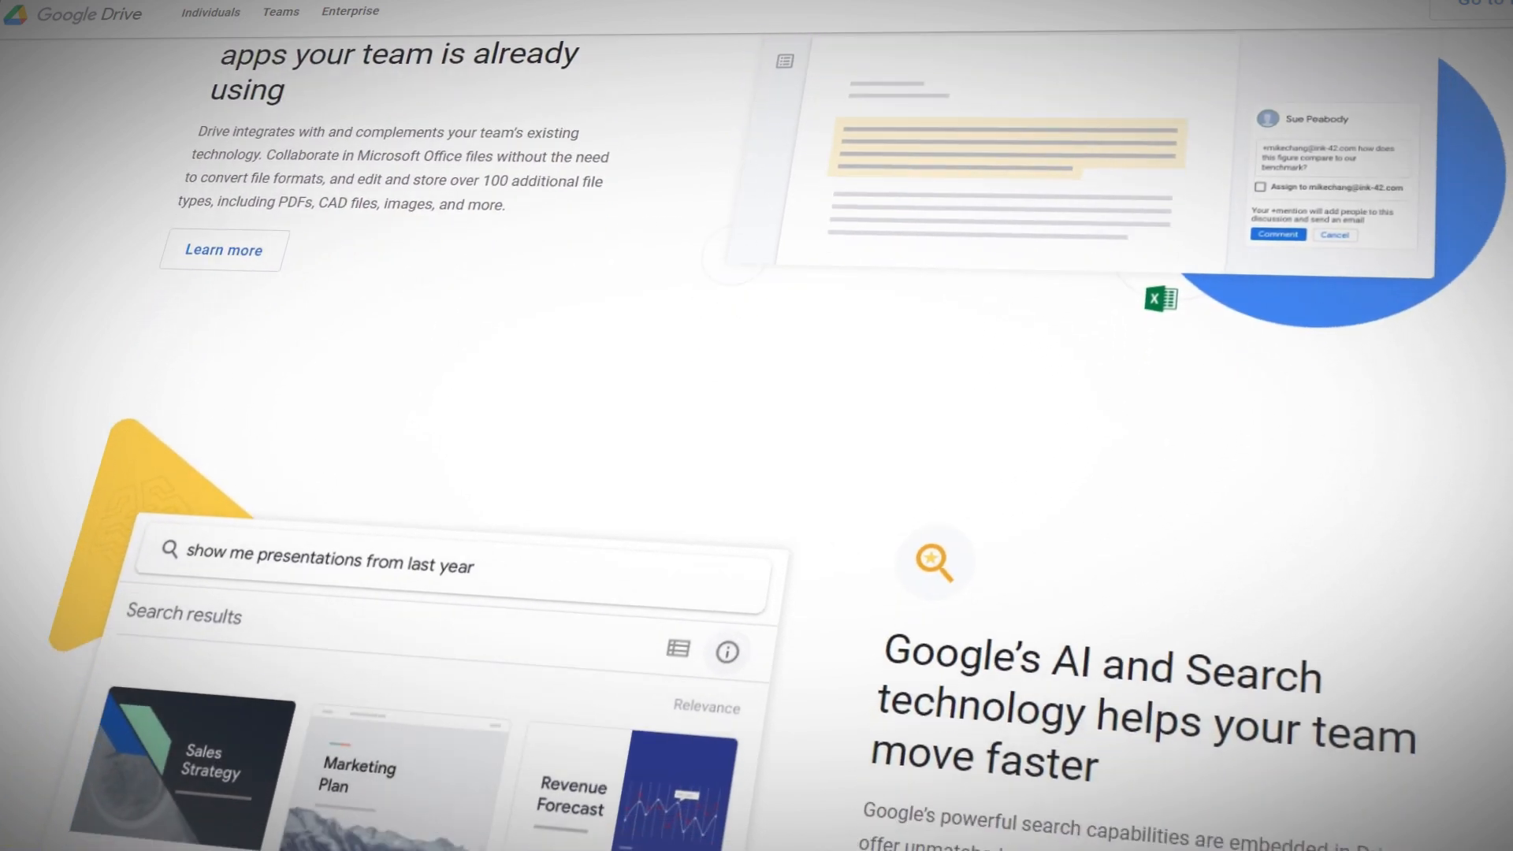
scroll(down, 3)
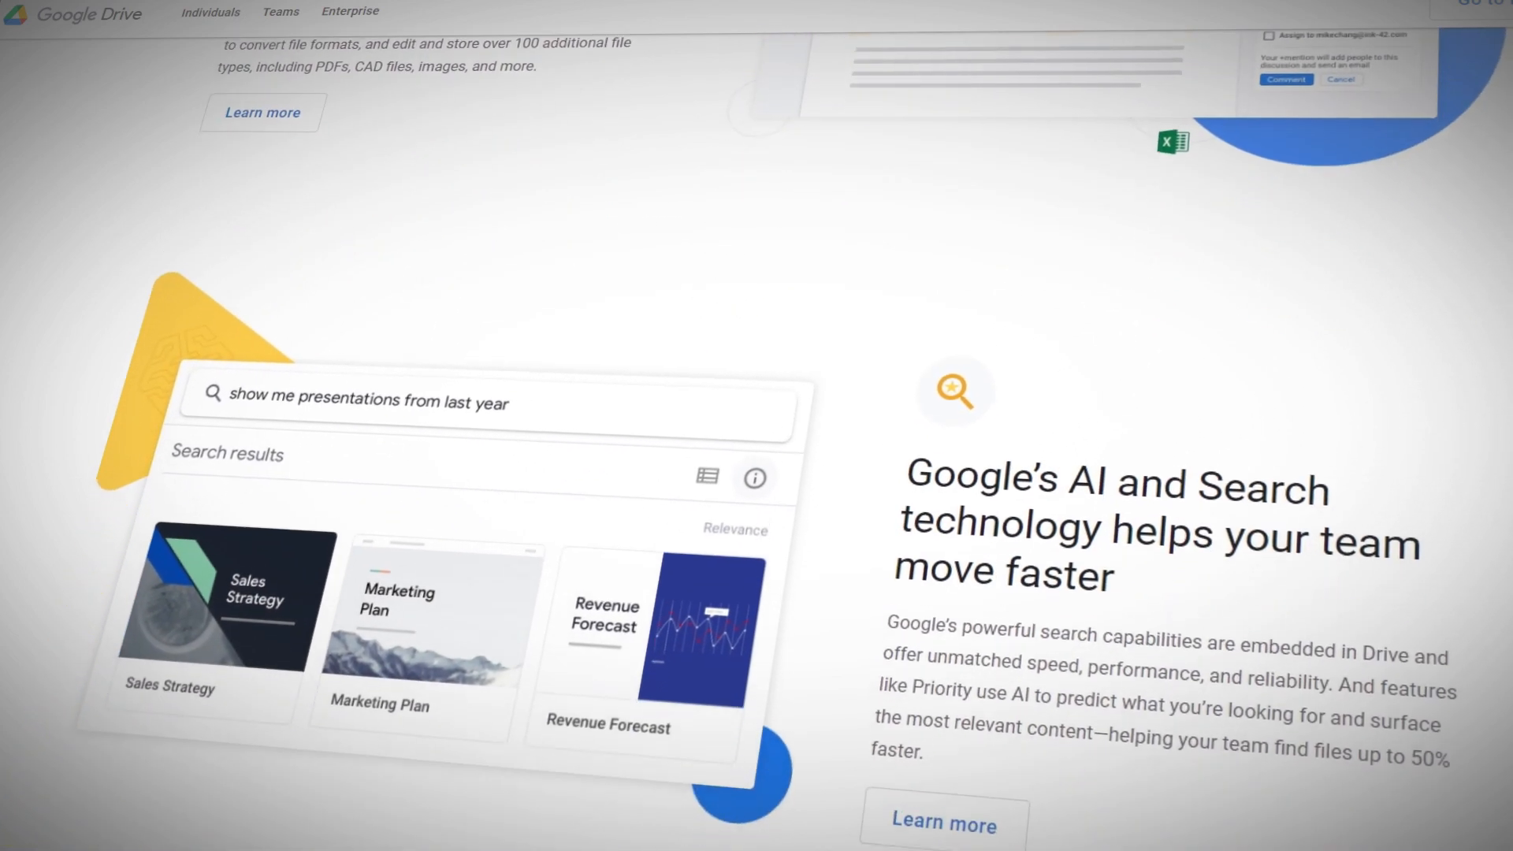
scroll(down, 3)
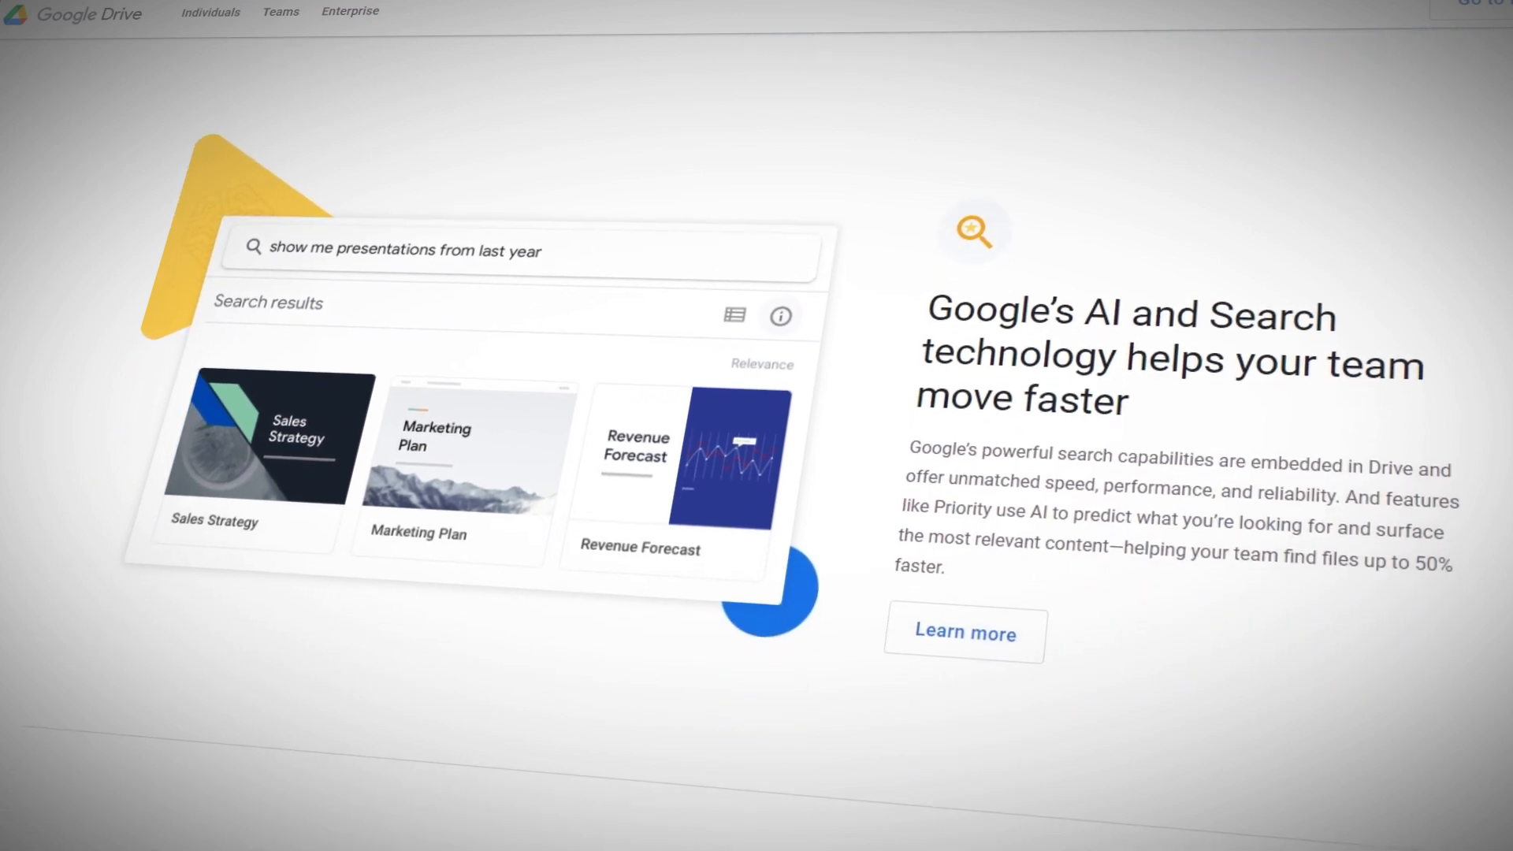
scroll(down, 3)
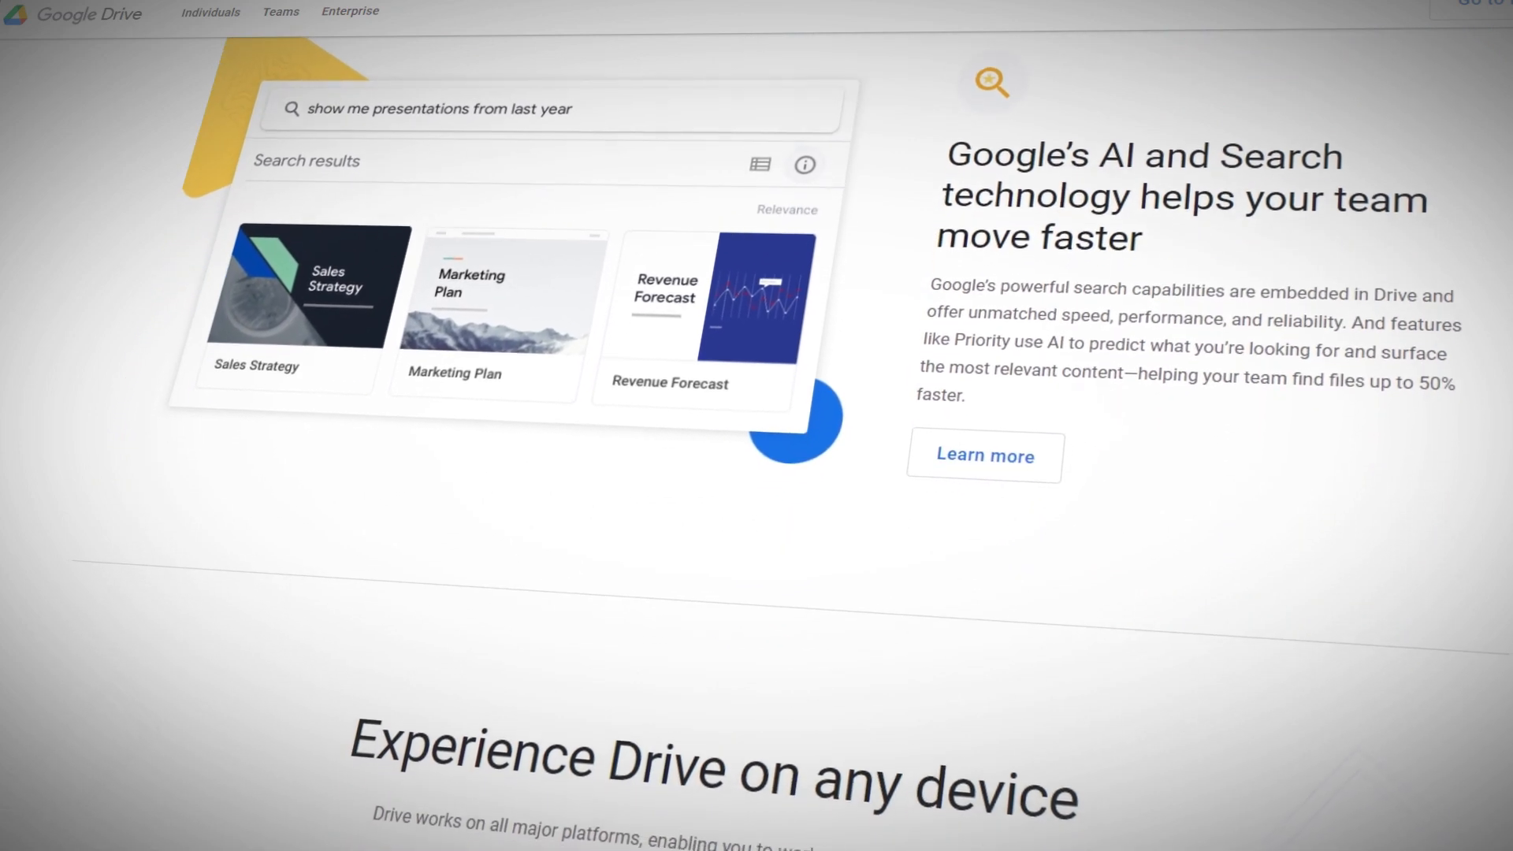
scroll(down, 3)
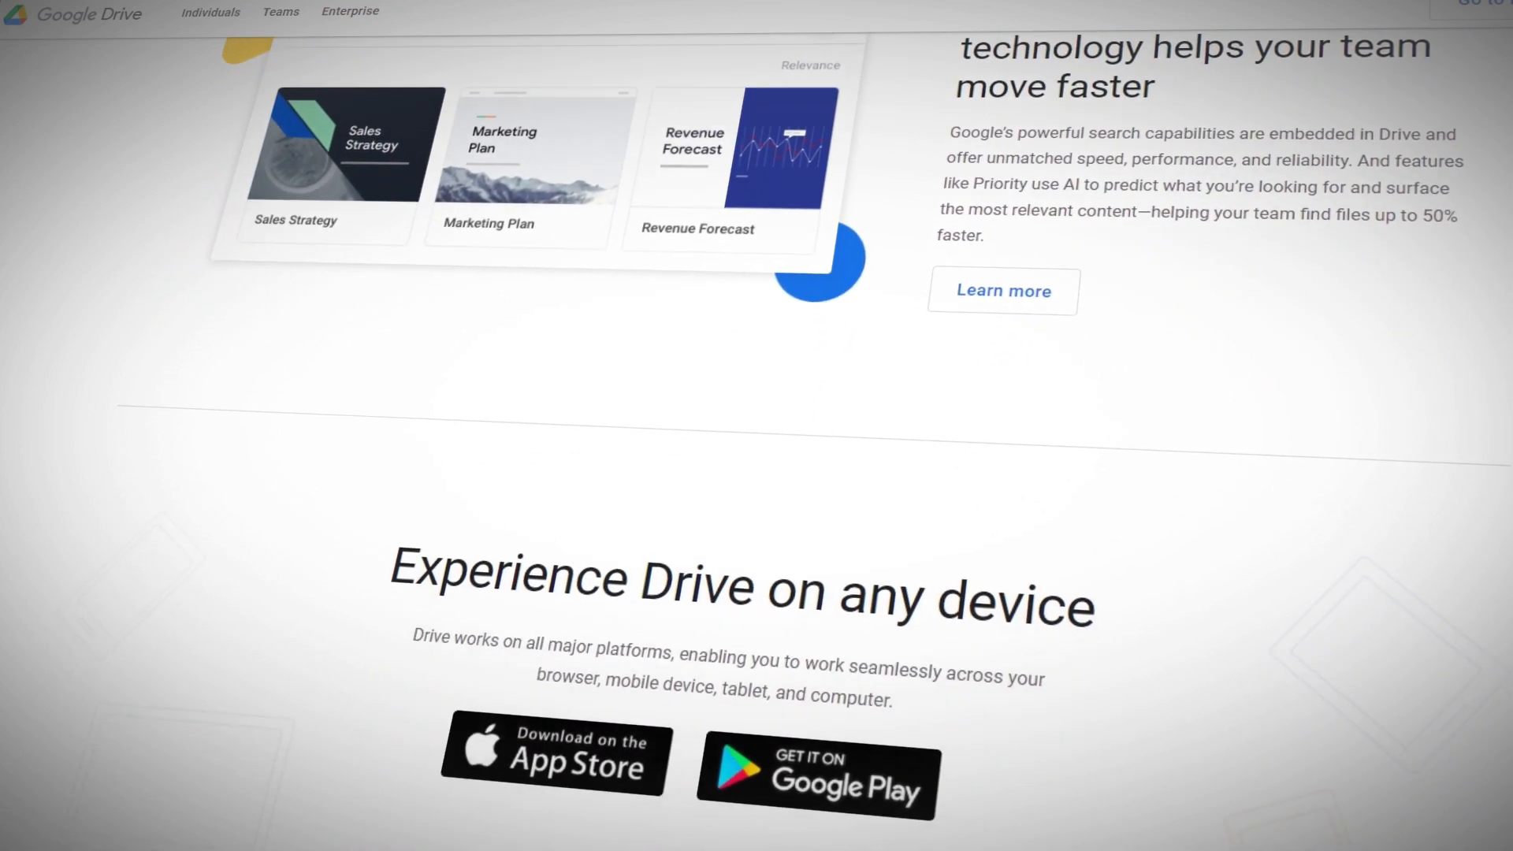
scroll(down, 3)
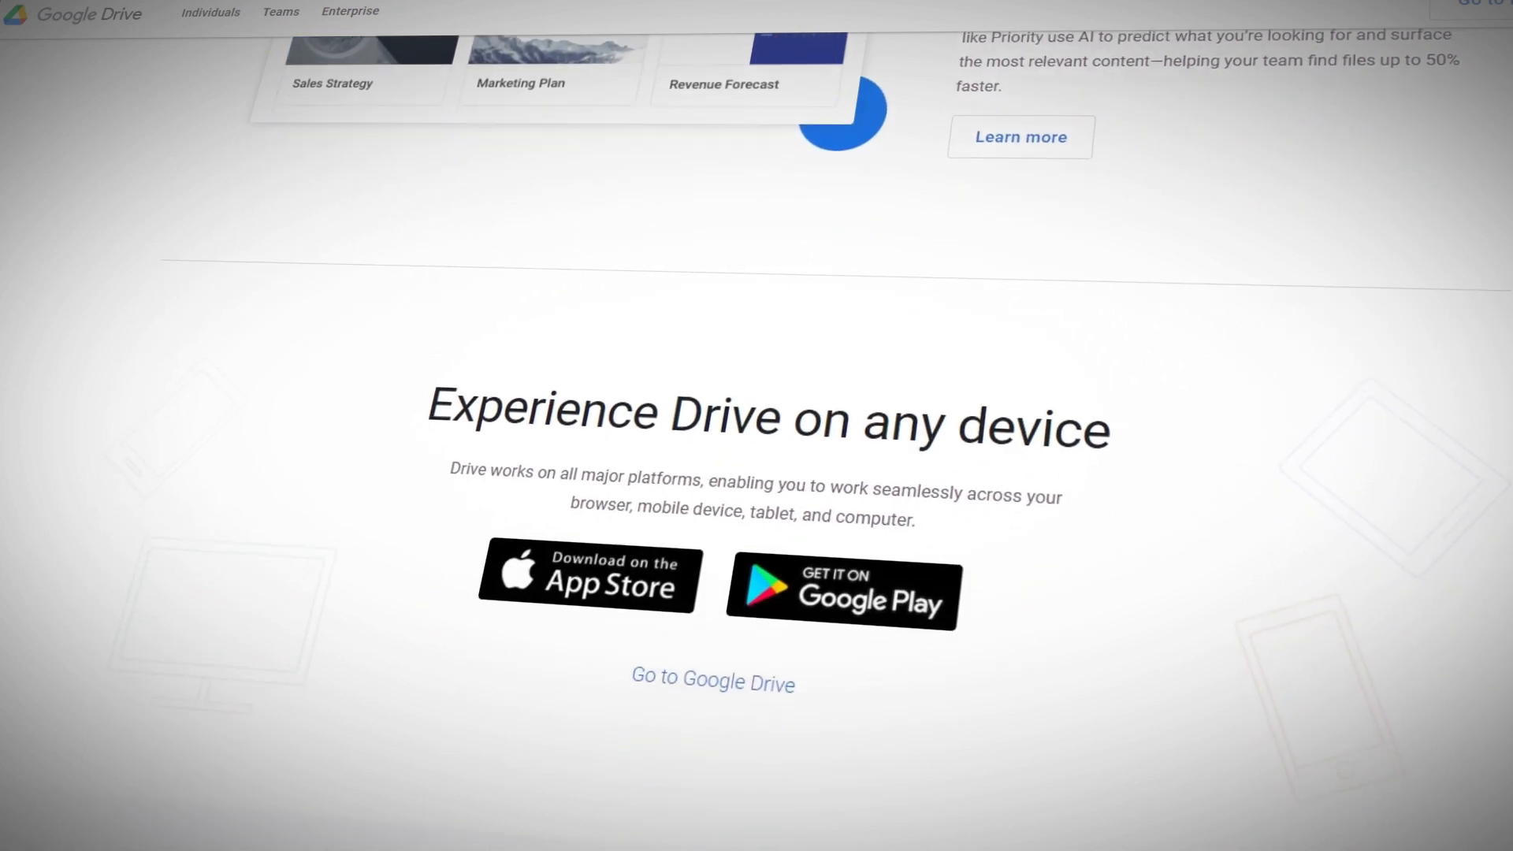
scroll(down, 3)
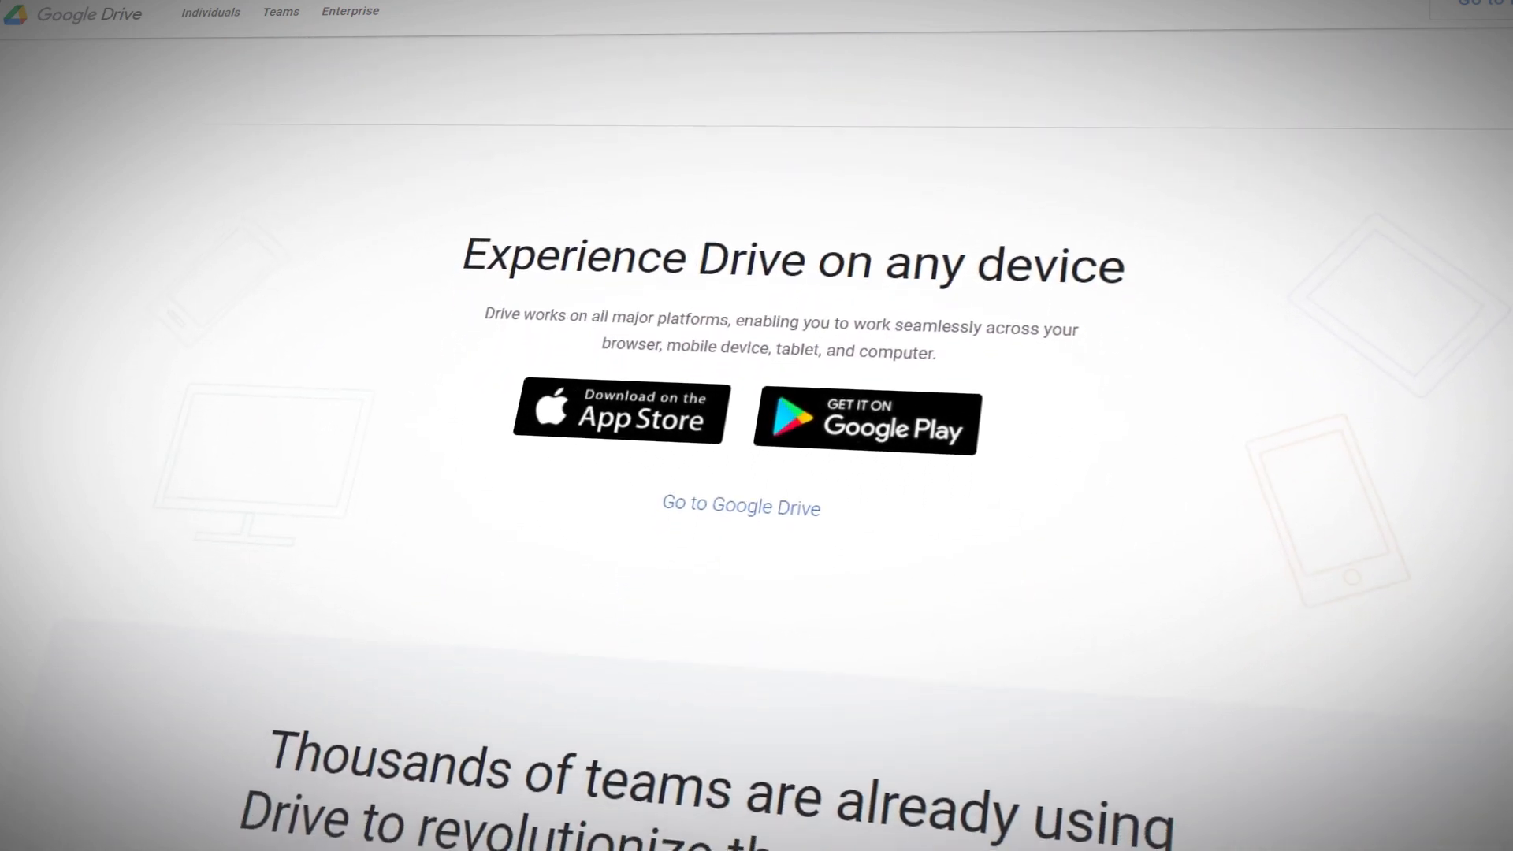
click(740, 506)
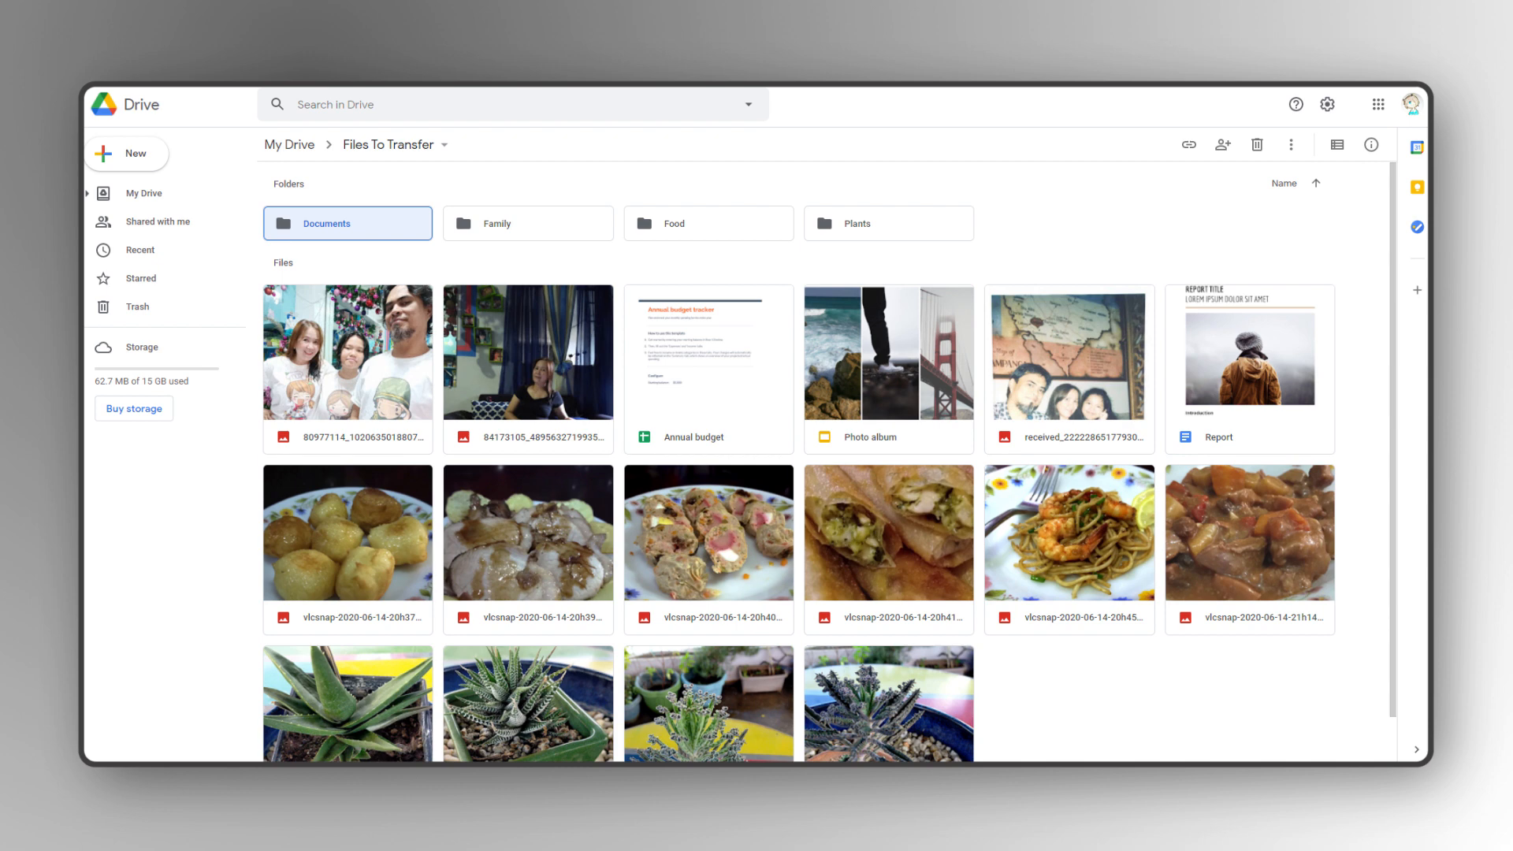
Select all 16 files in the Files To Transfer folder with Ctrl+A.
click(1256, 143)
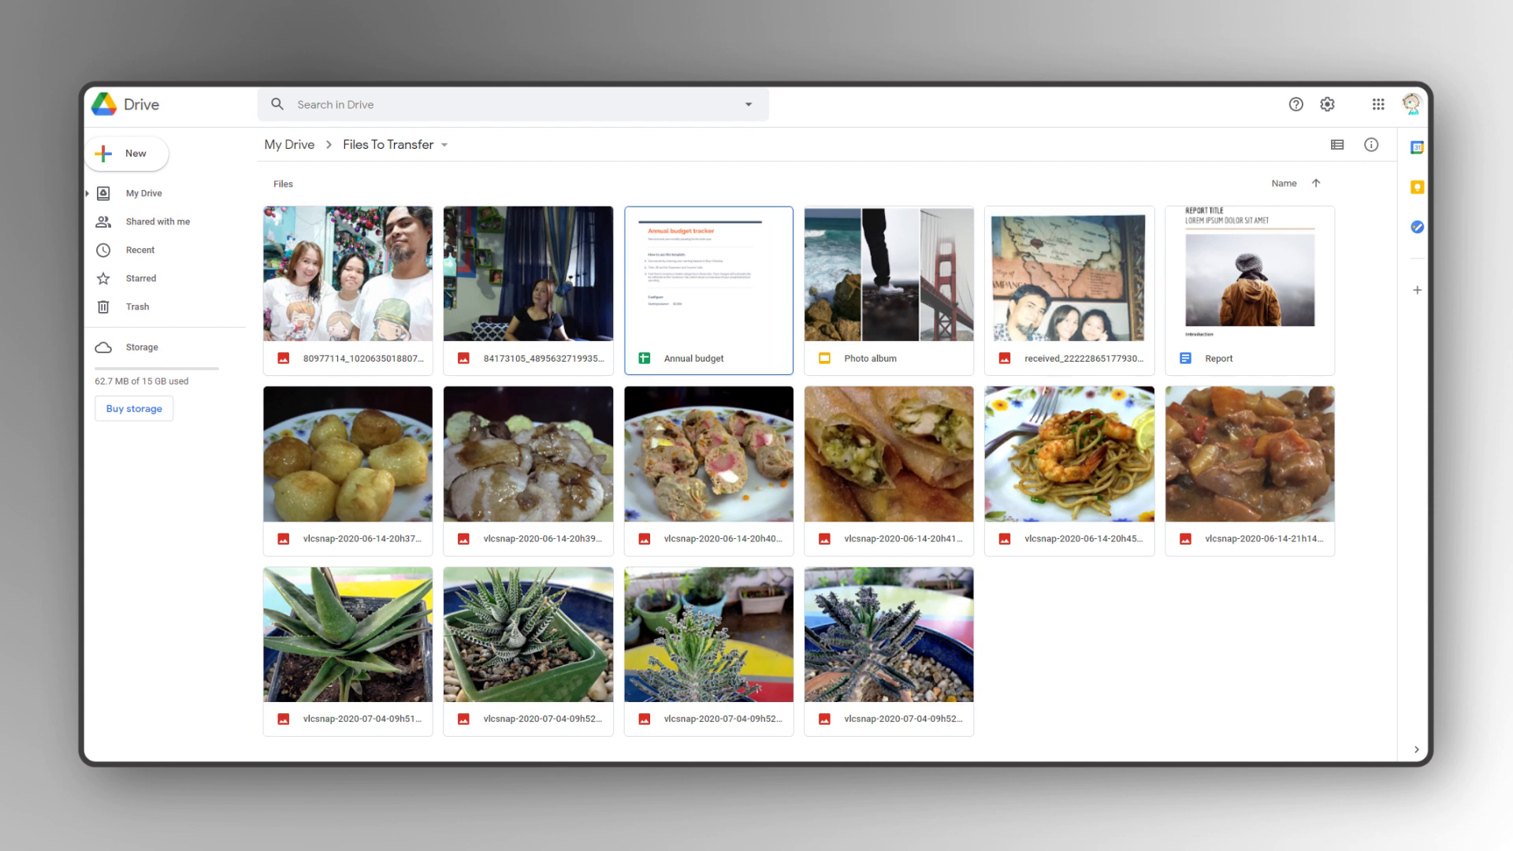
key(ctrl+a)
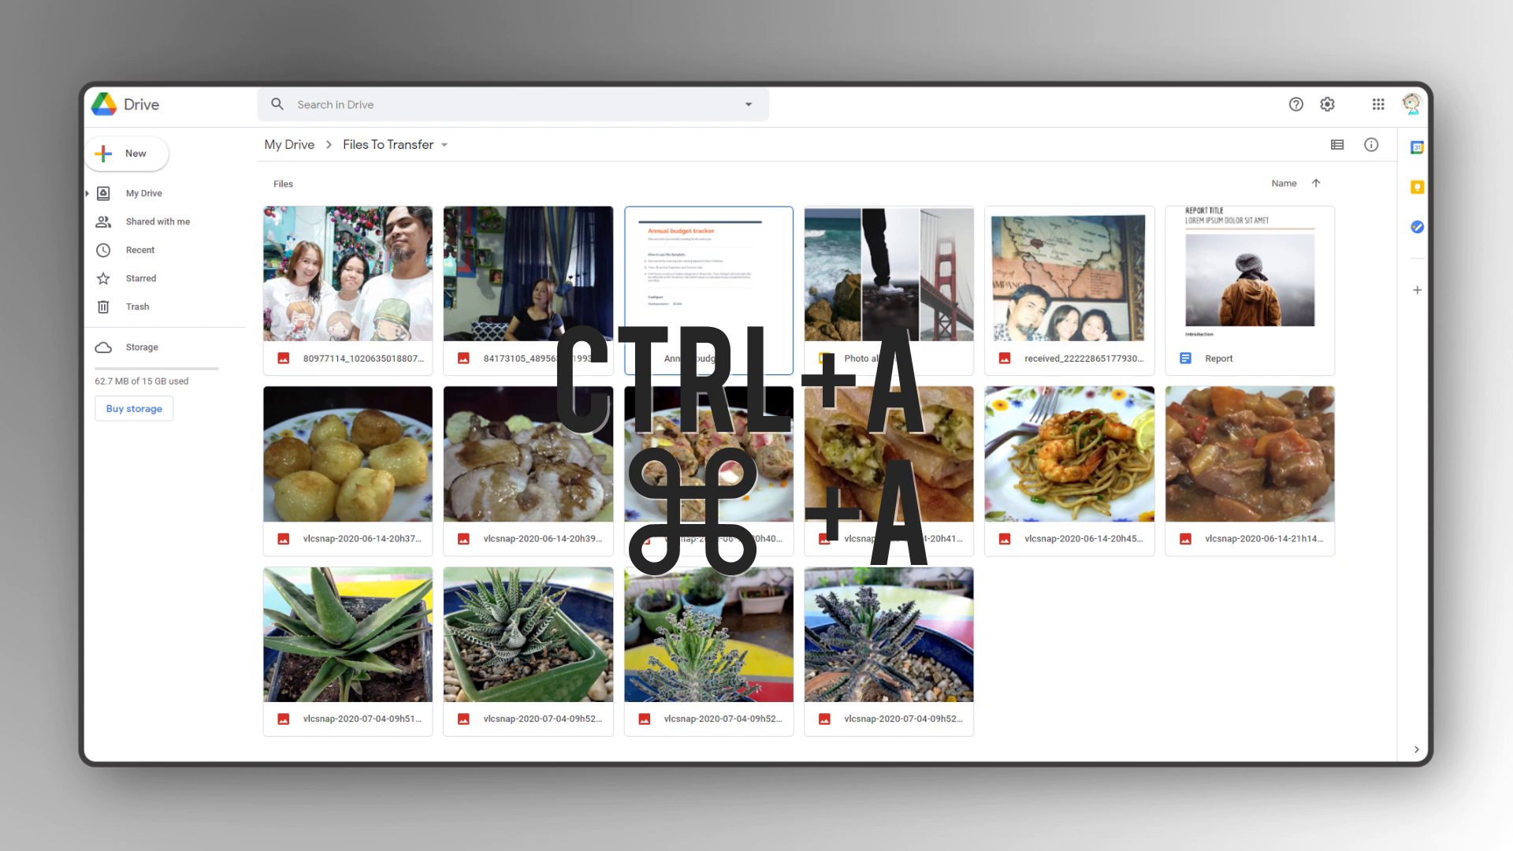
key(ctrl+a)
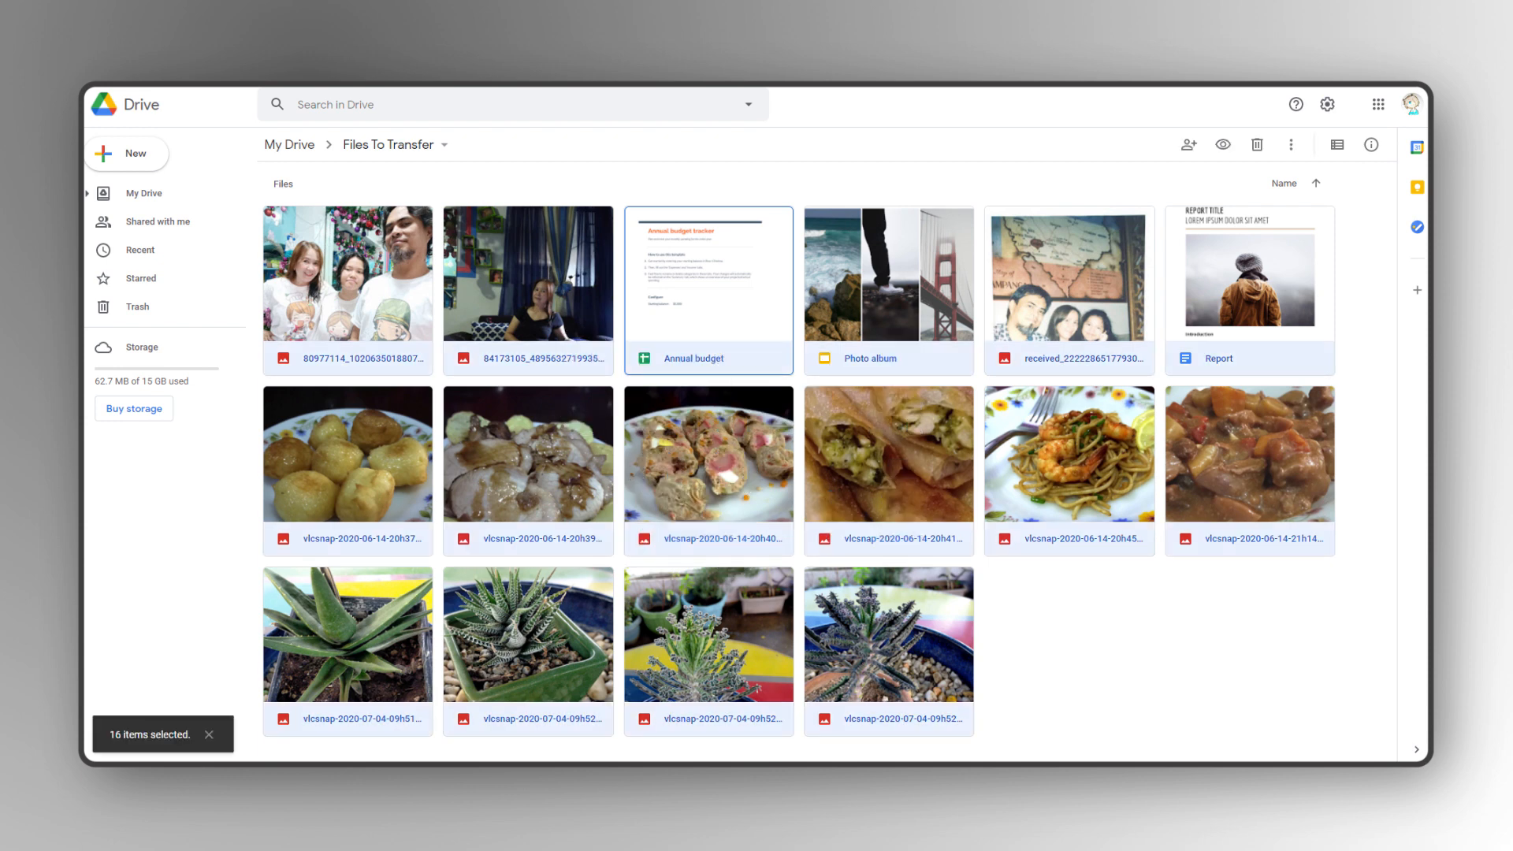
Share the 16 selected files with the second account, sending it Editor access.
right_click(346, 272)
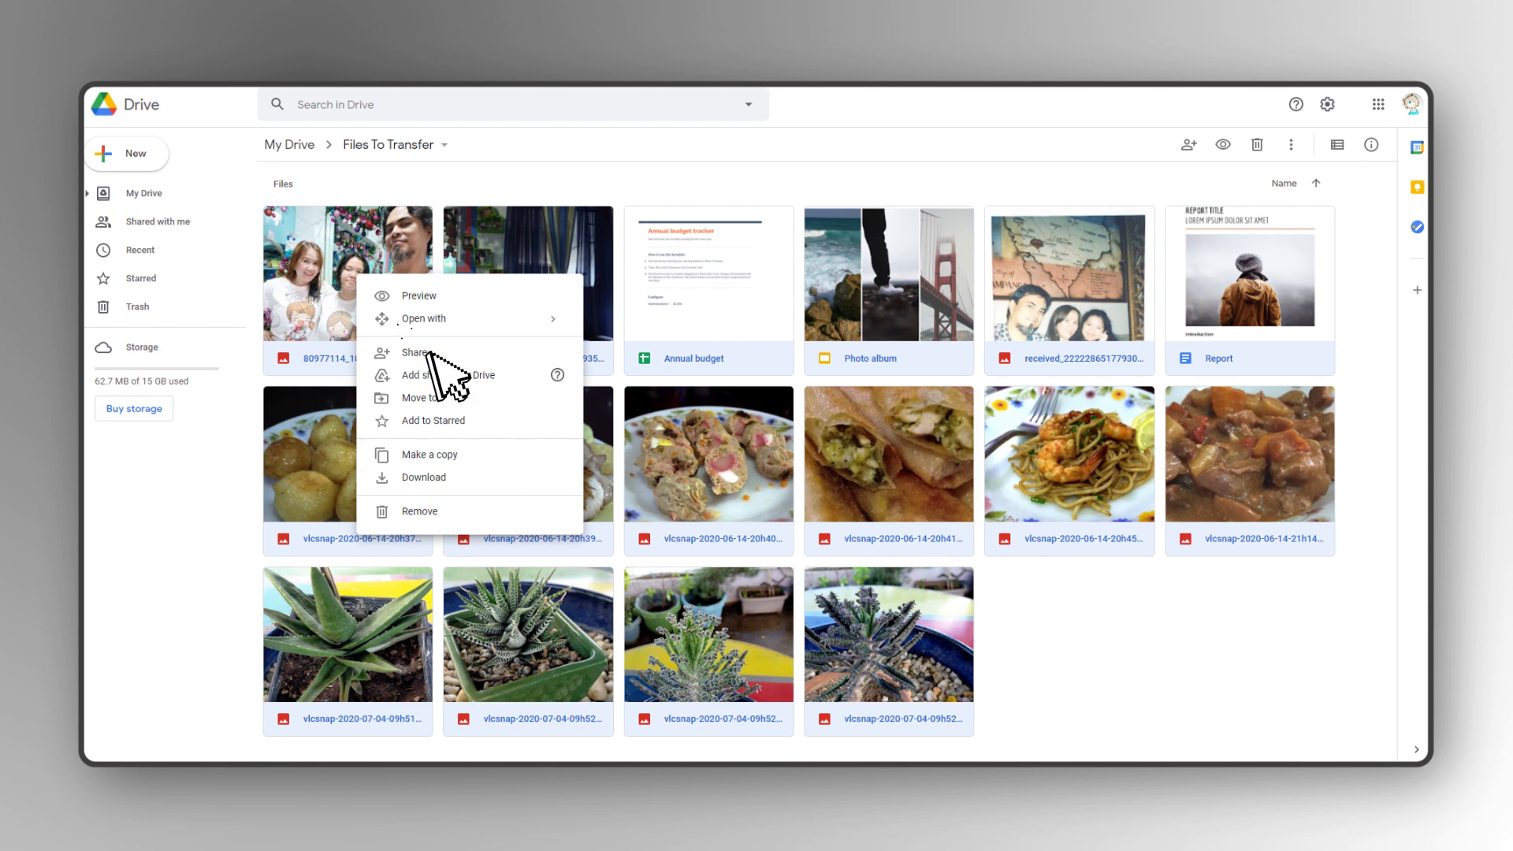
click(416, 352)
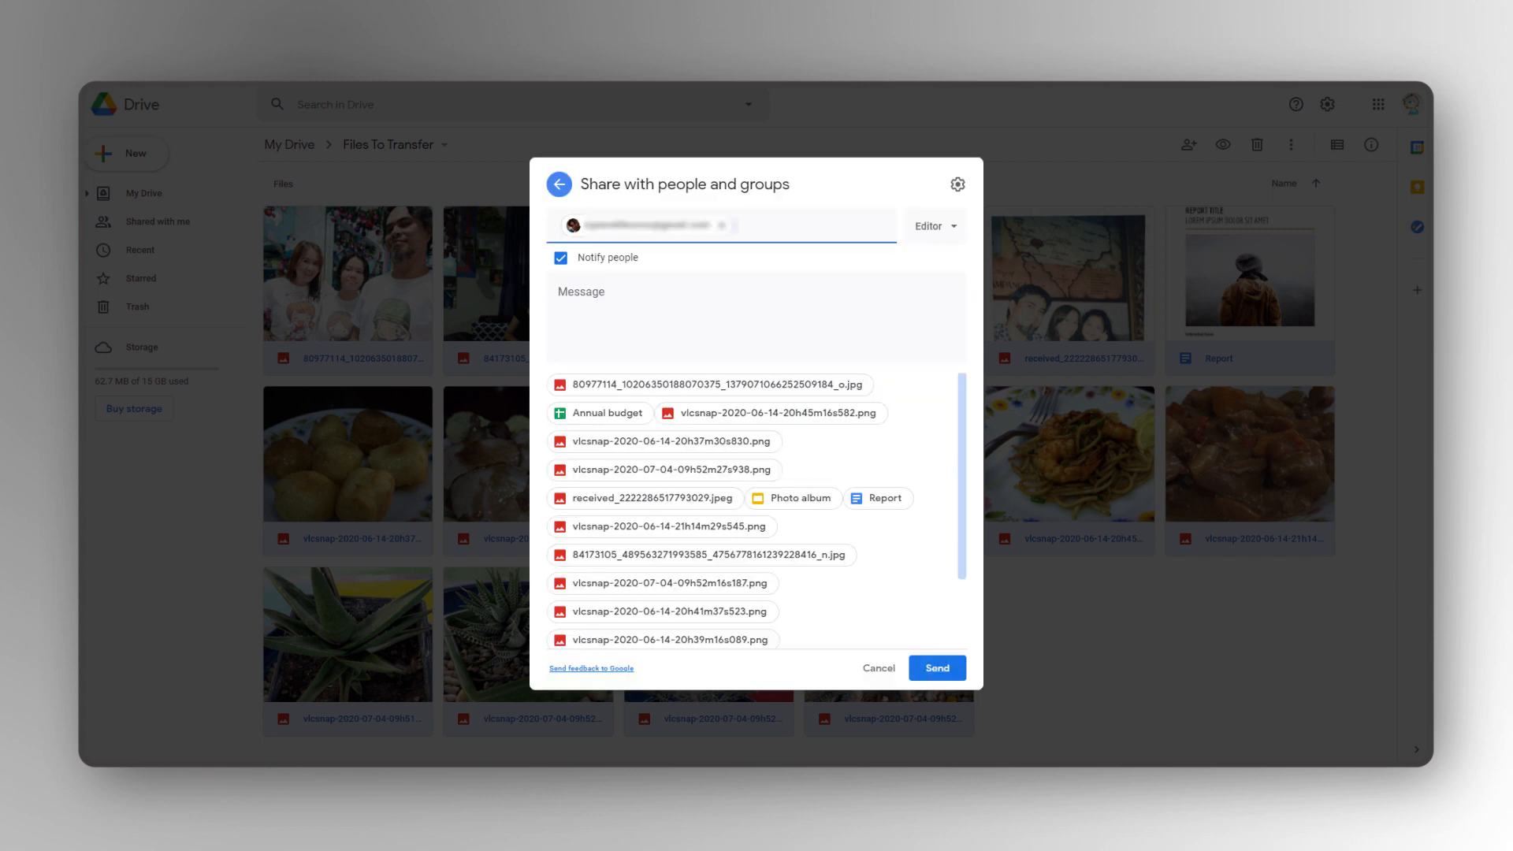
click(934, 667)
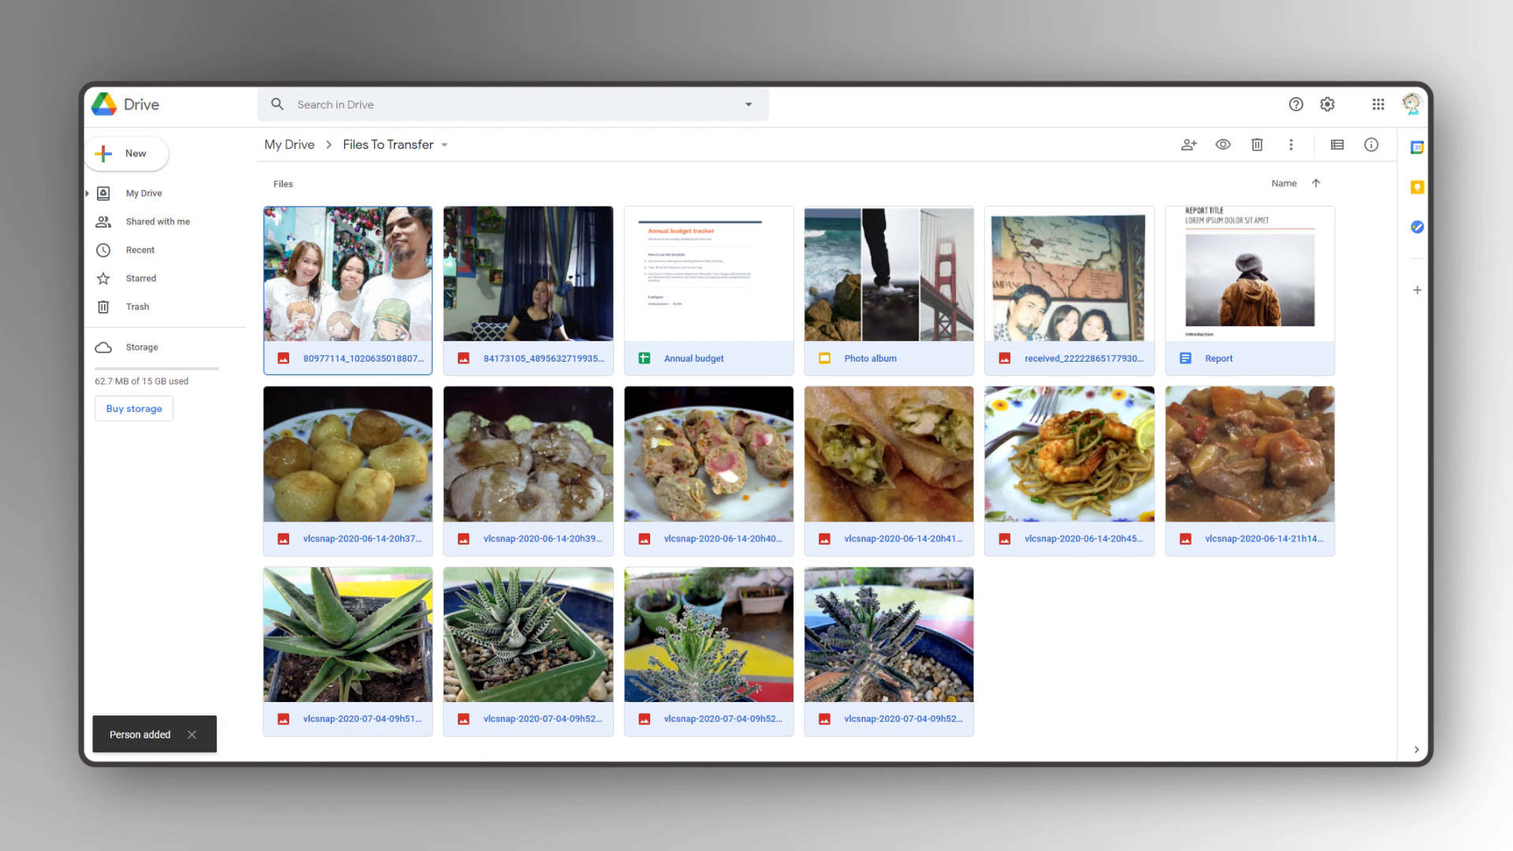
Make the second account owner in sharing settings, confirming the transfer with Yes.
click(1188, 145)
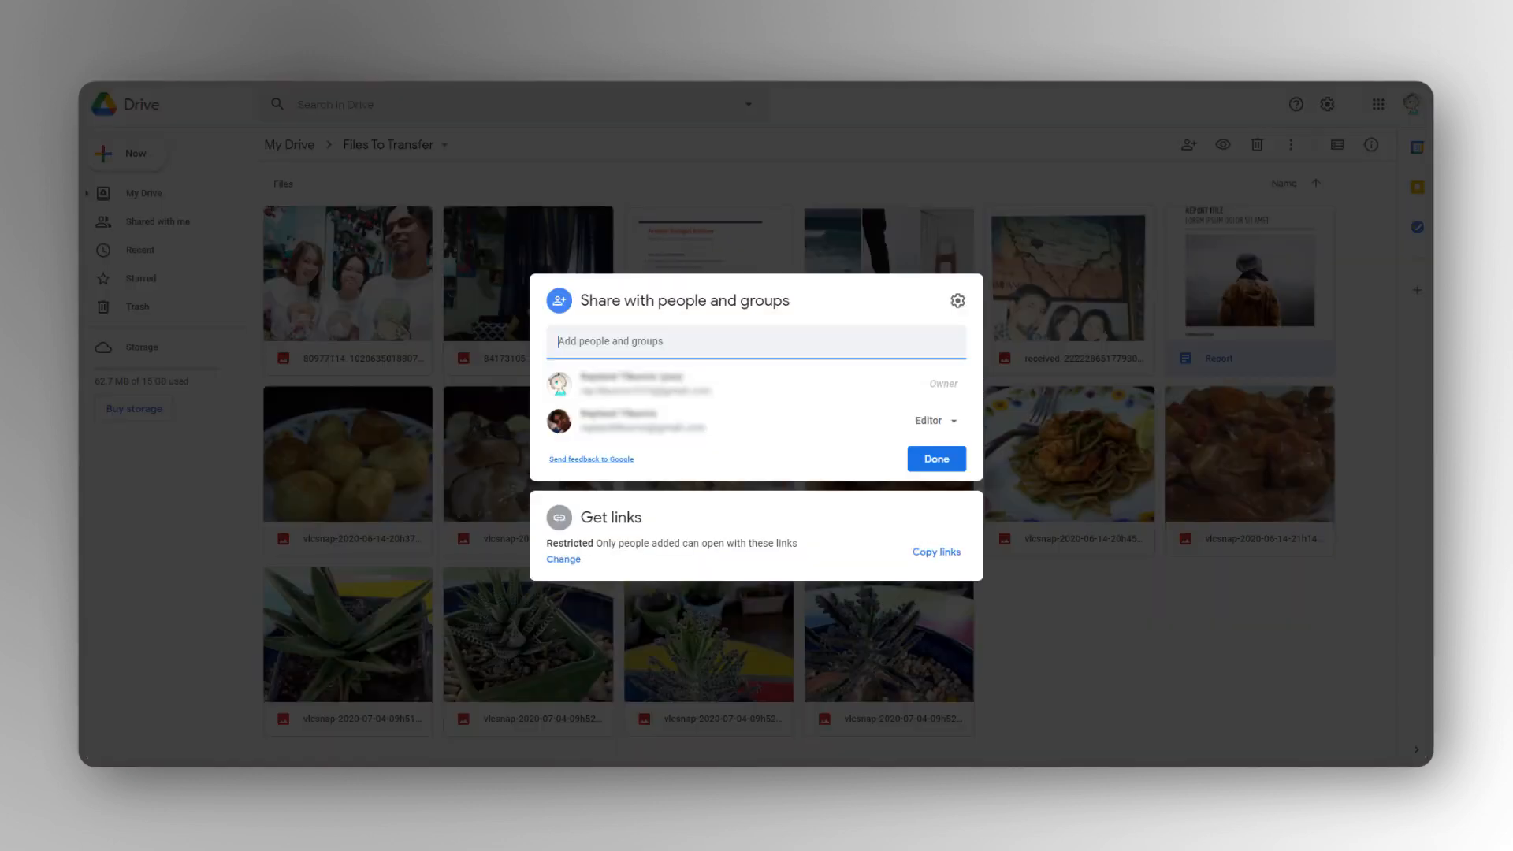
click(932, 420)
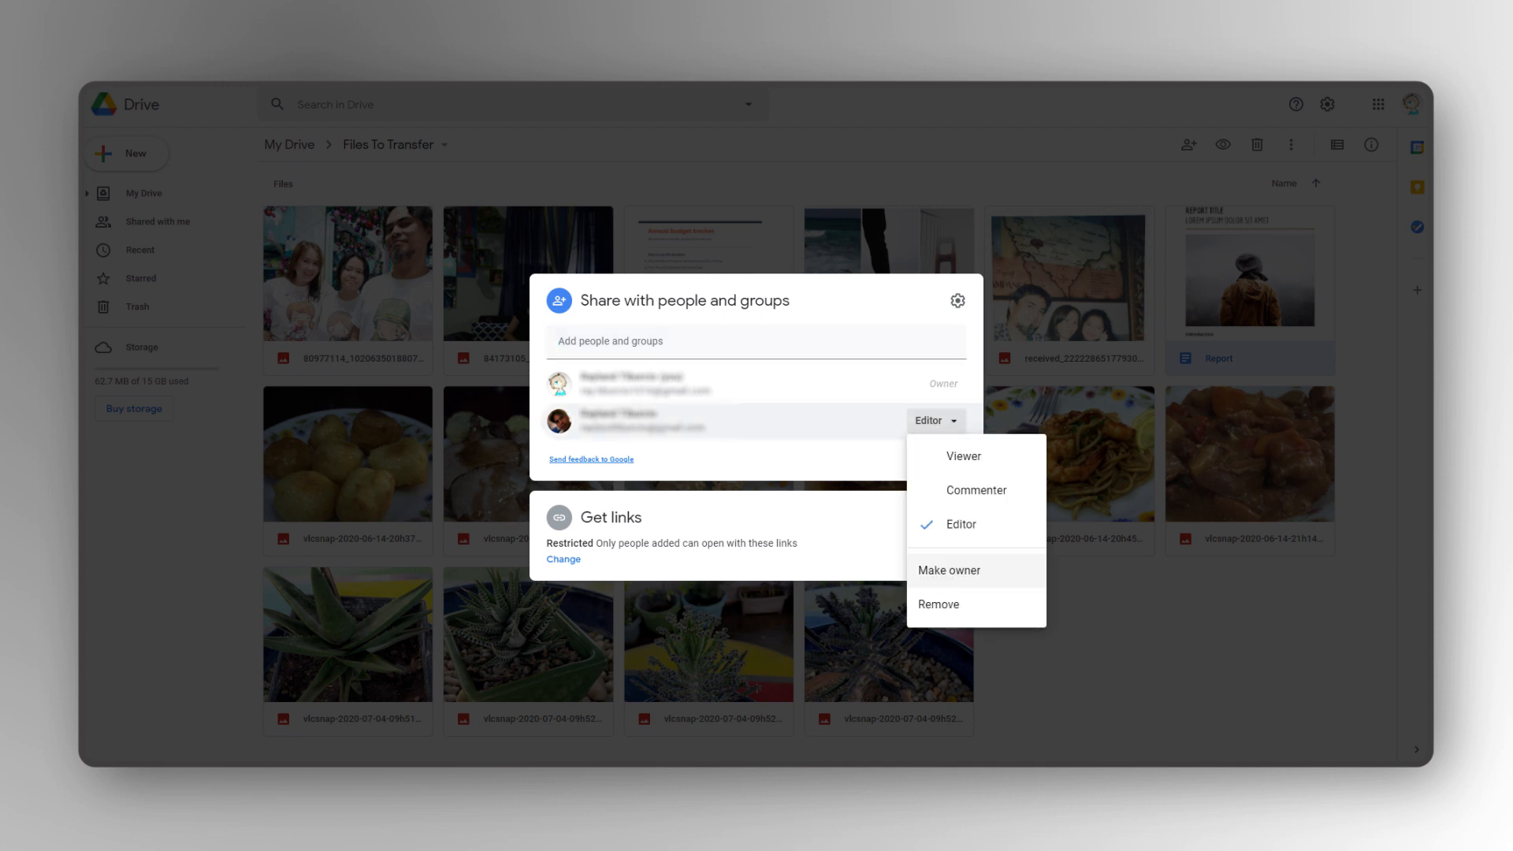
click(948, 569)
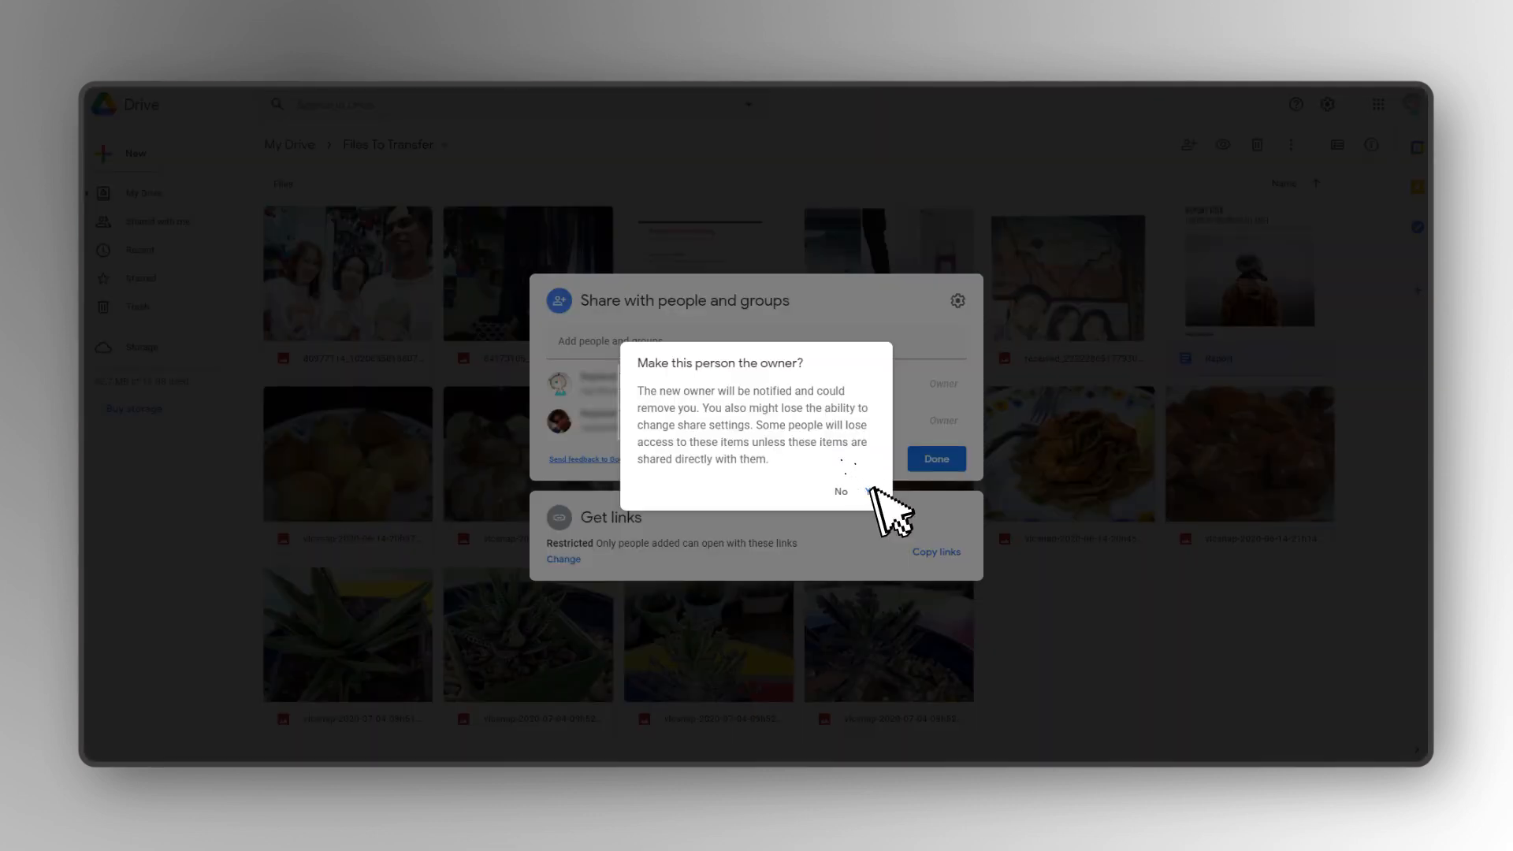
click(840, 492)
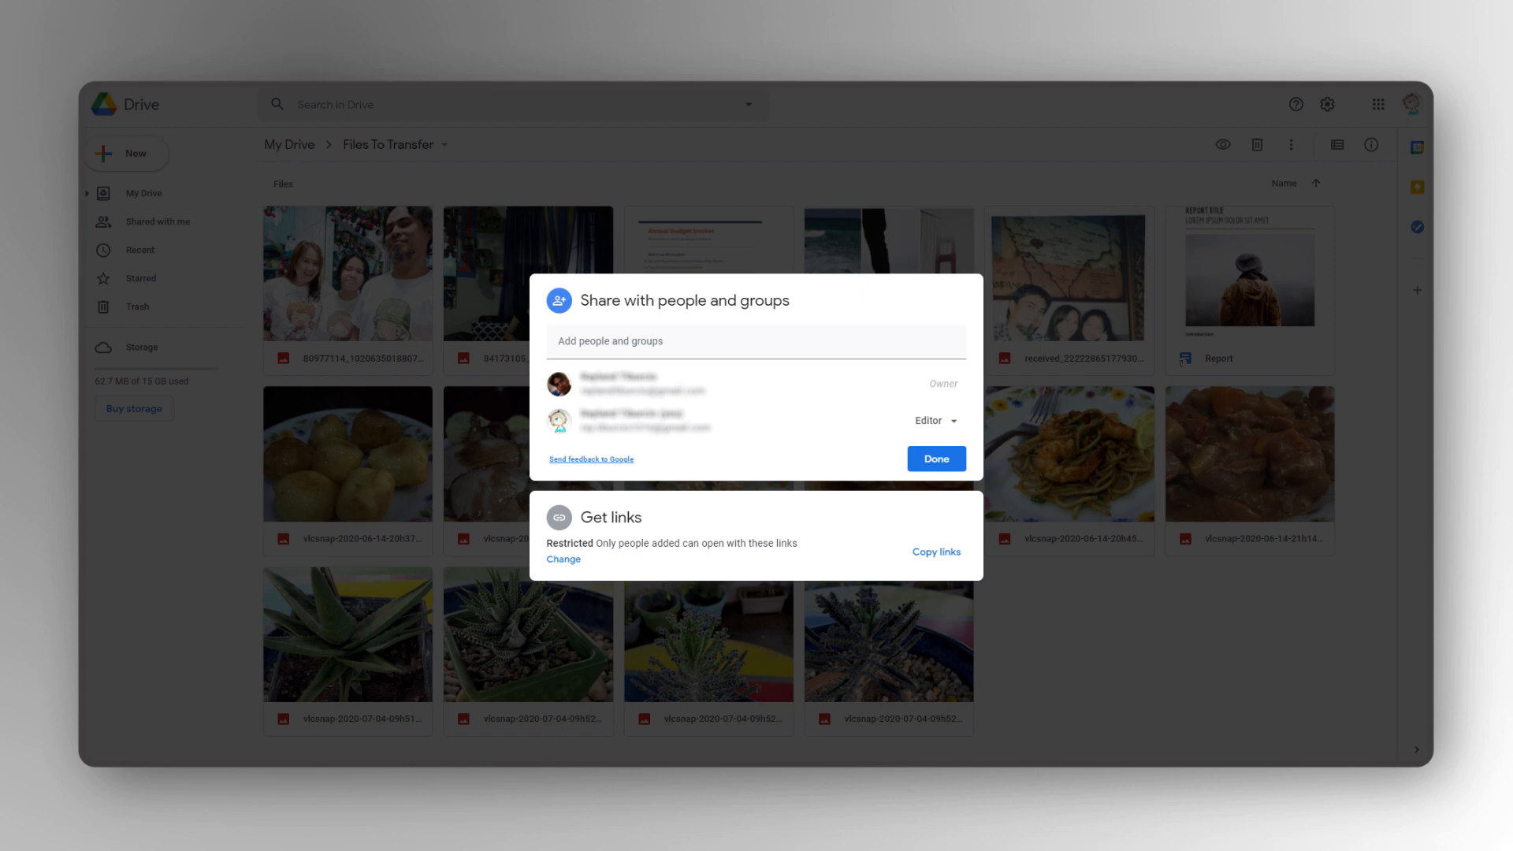
From the new owner's account, remove the original account's editor access to the file.
click(932, 459)
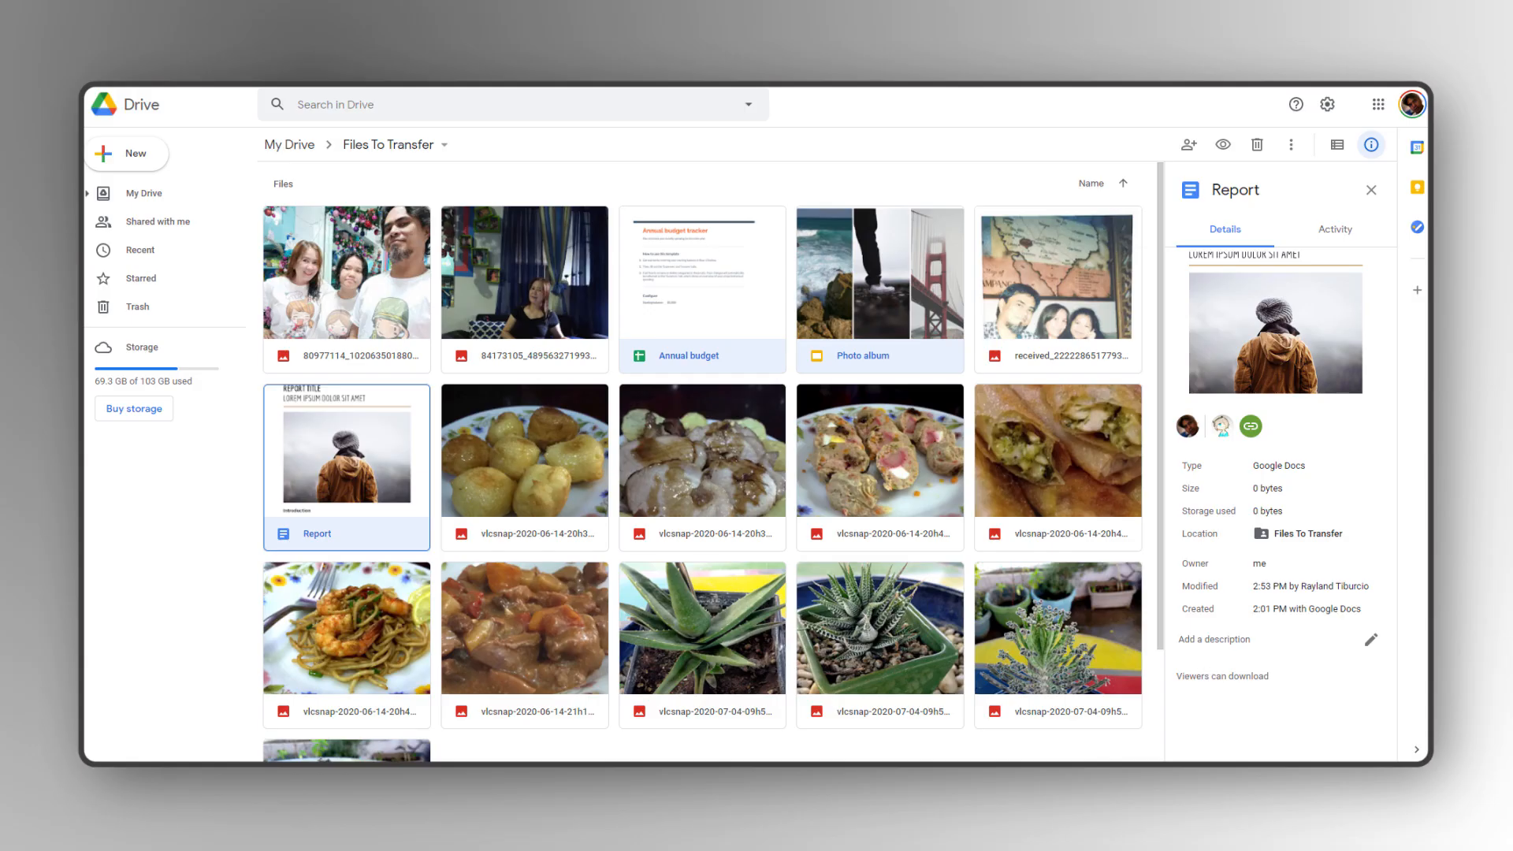
right_click(701, 273)
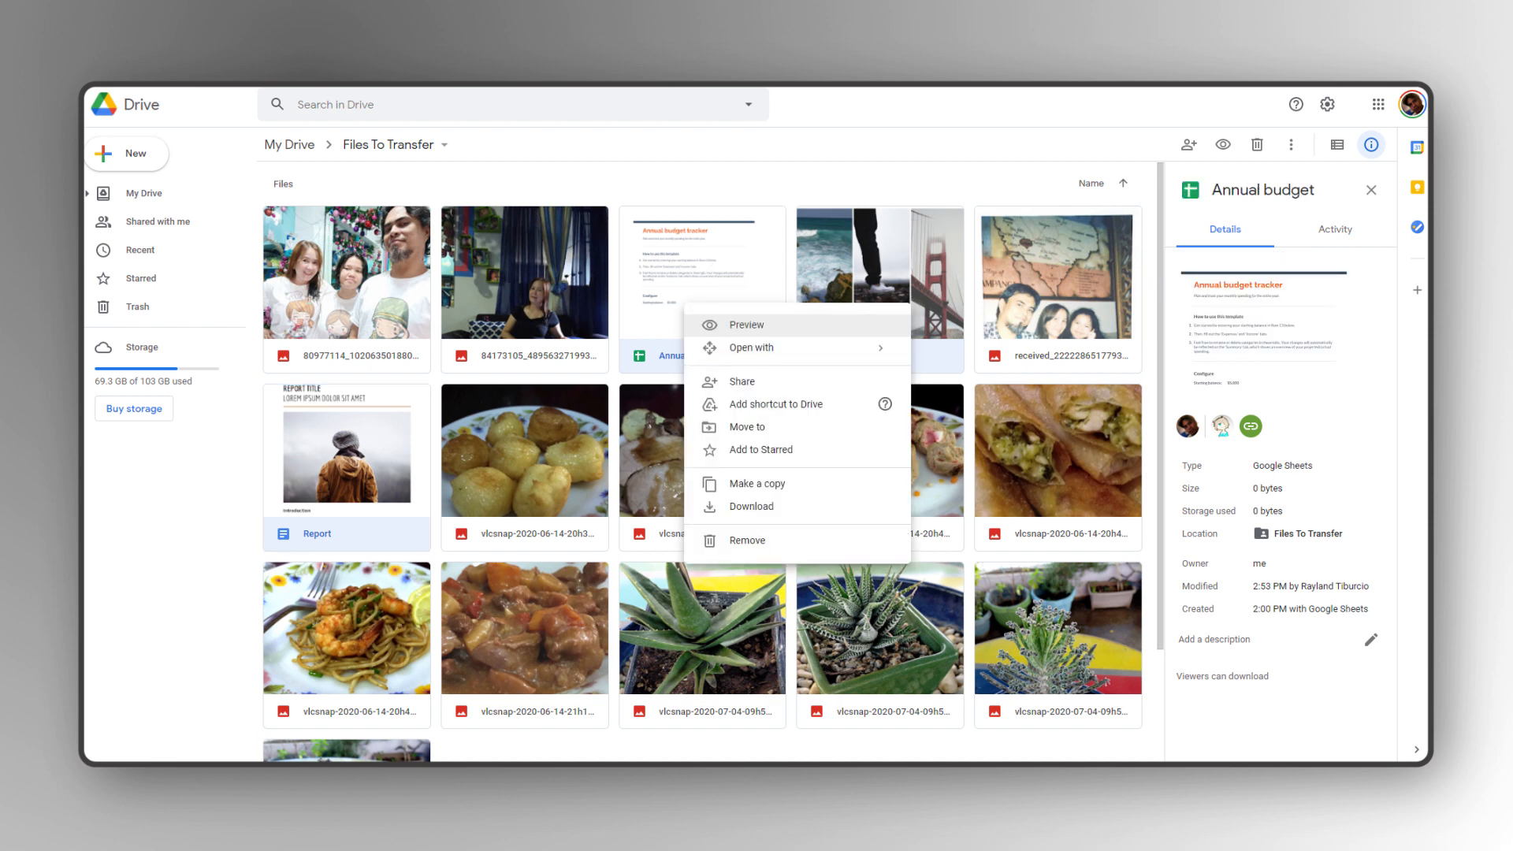
click(742, 380)
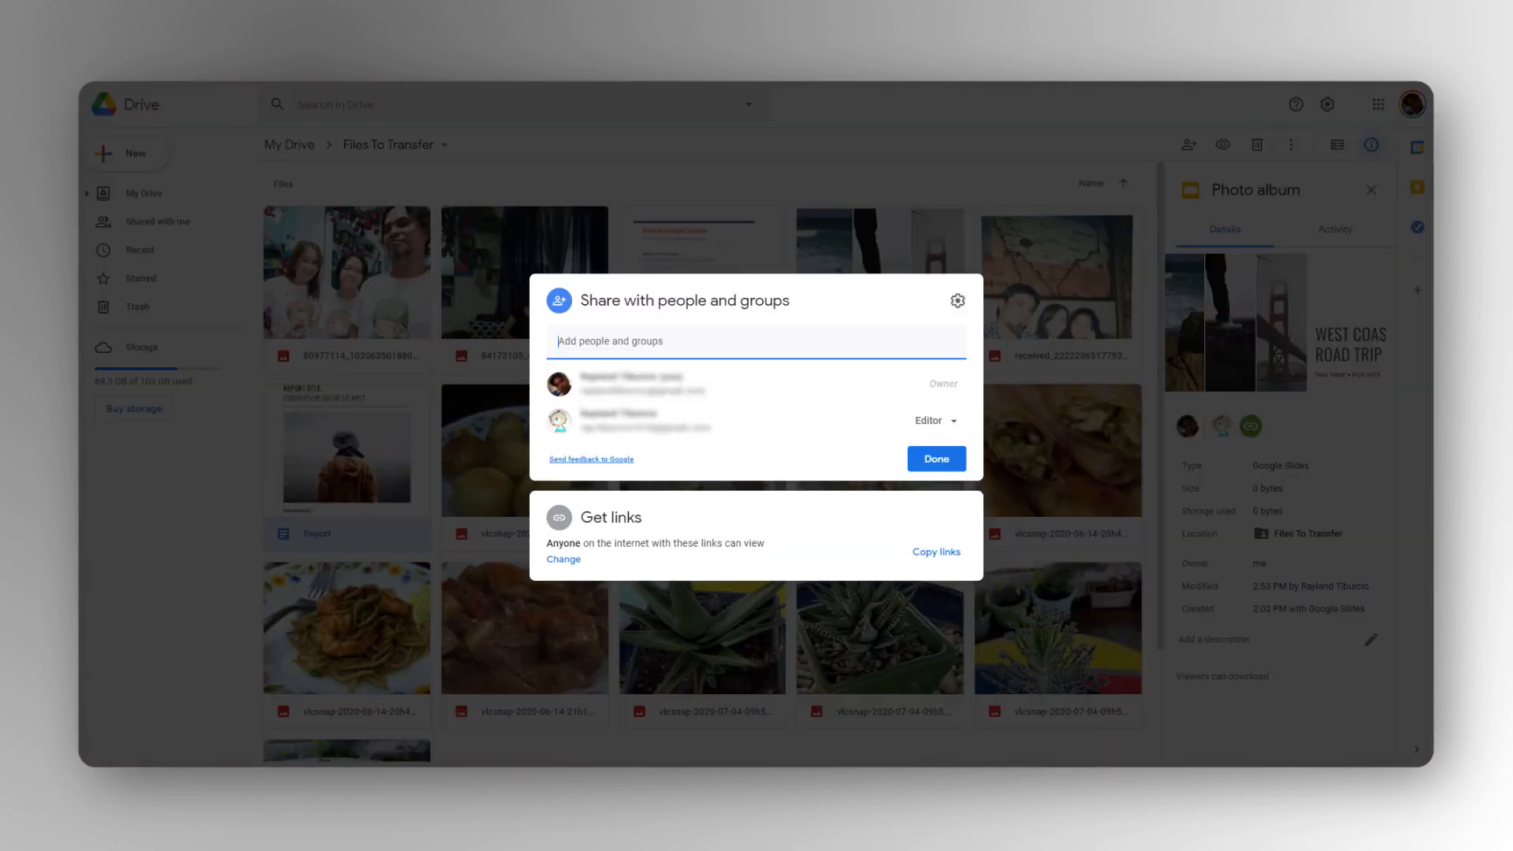
click(931, 421)
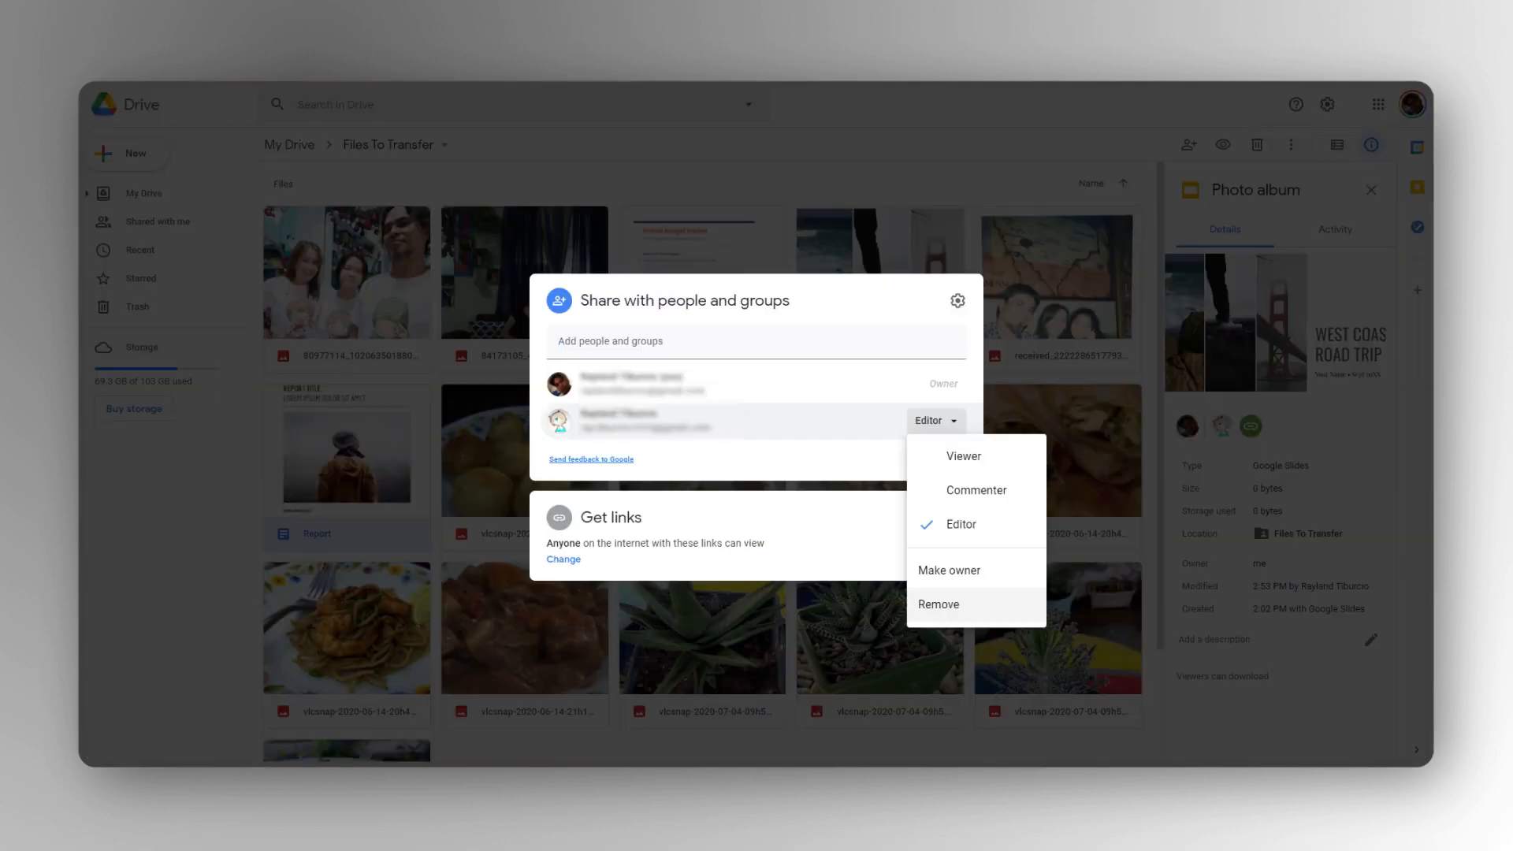
click(937, 603)
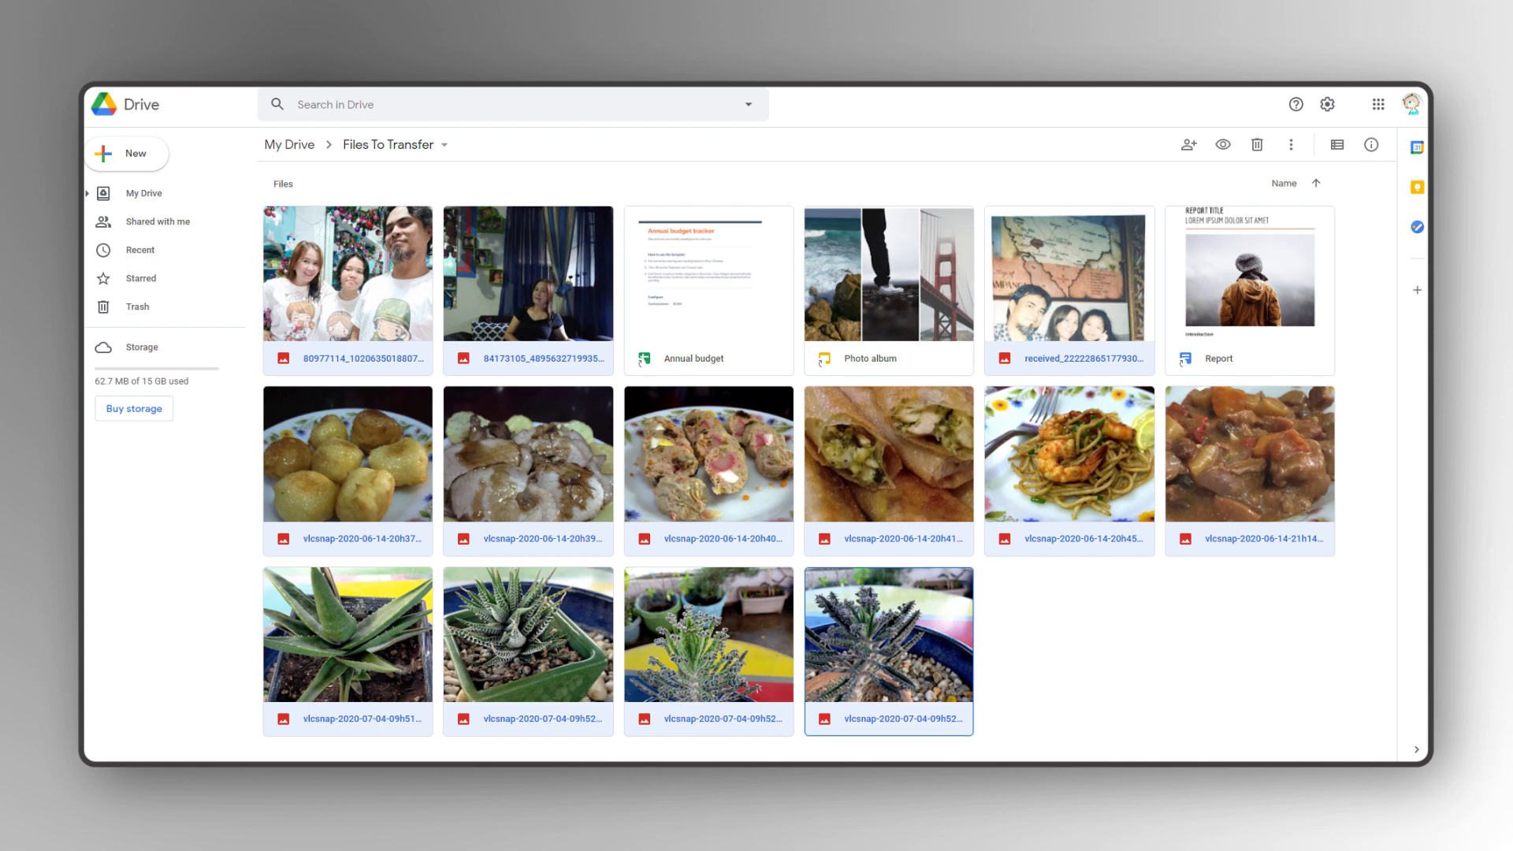
right_click(528, 274)
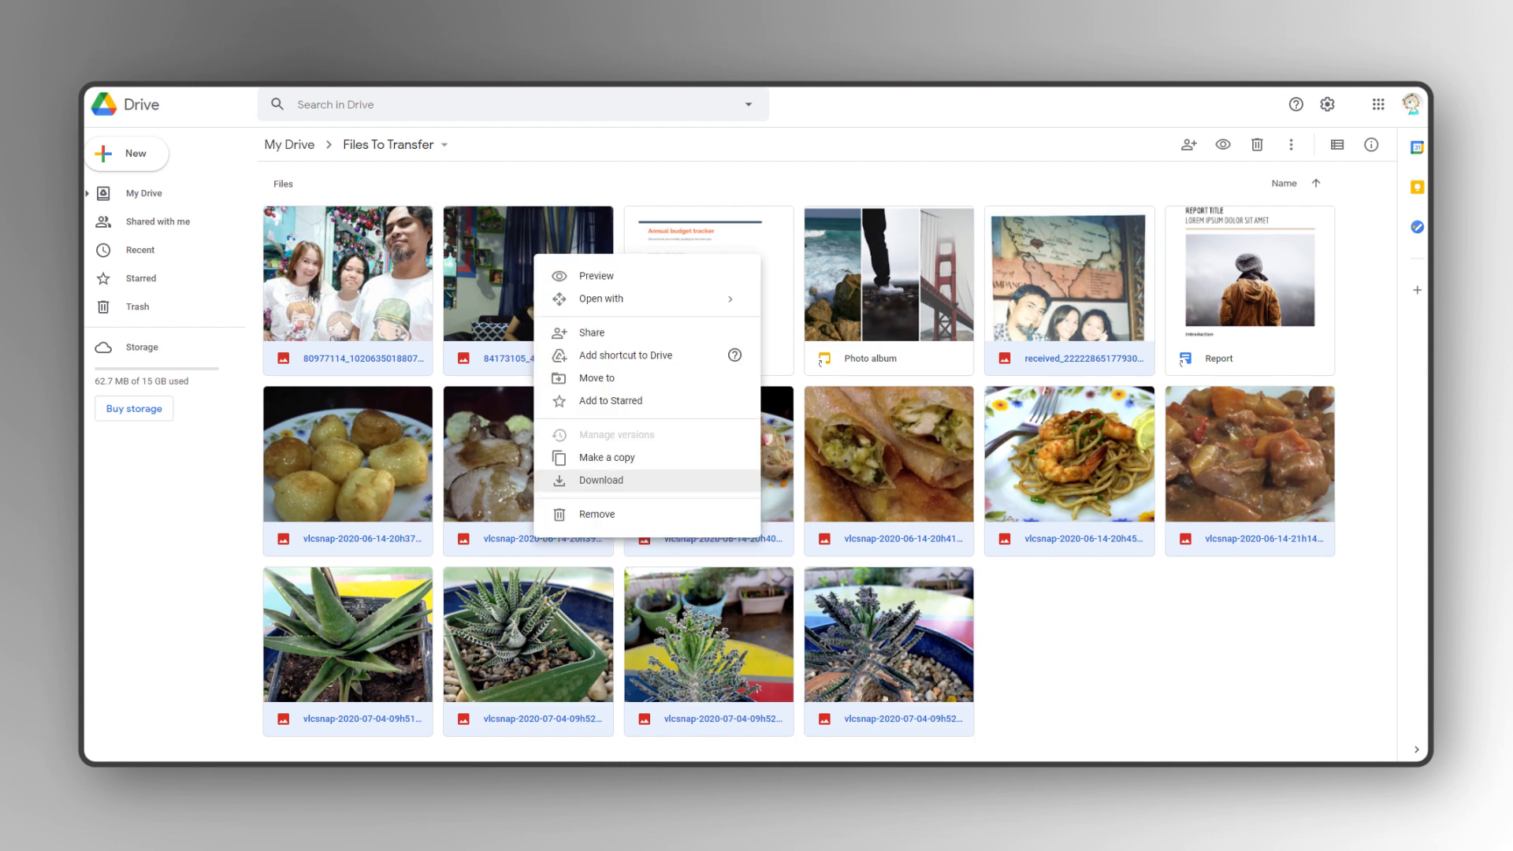